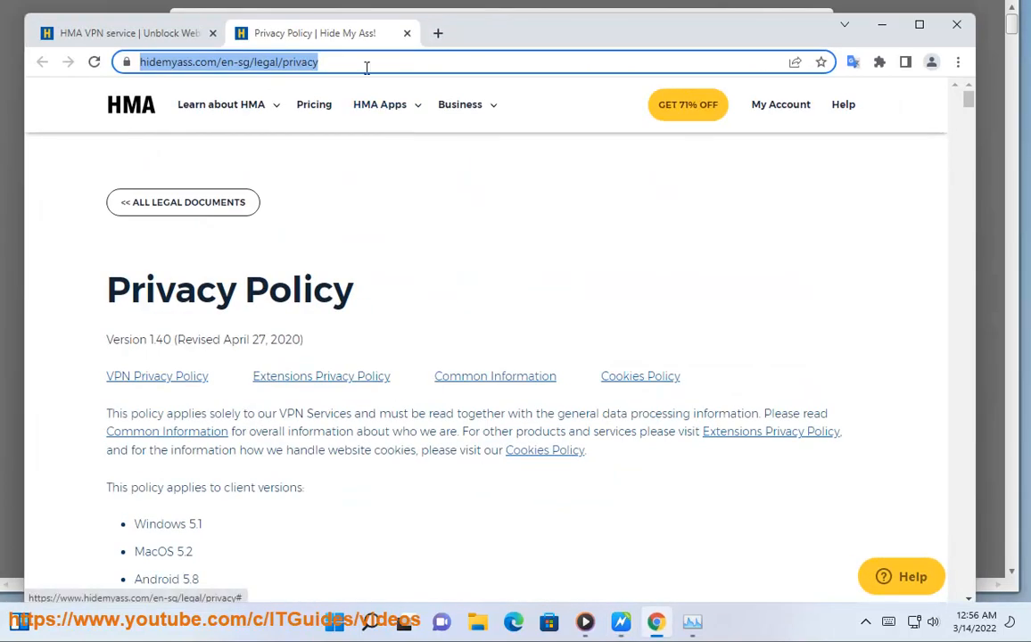
pyautogui.moveTo(380, 104)
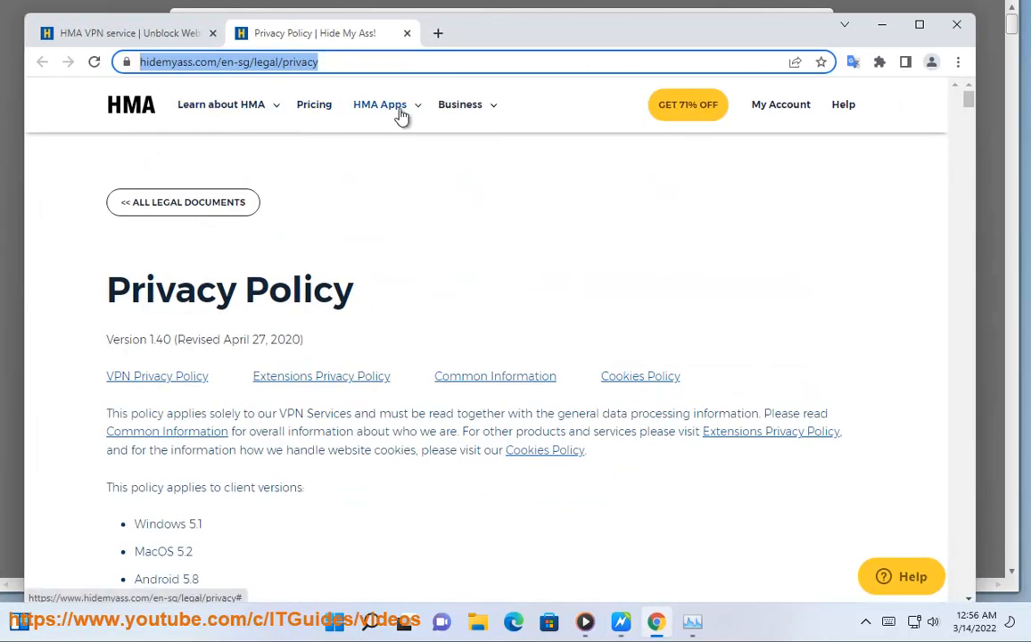
# Step: From the HMA Apps menu, reach the proxy extension page and follow CHROME PLUGIN to its Web Store listing
pyautogui.click(379, 104)
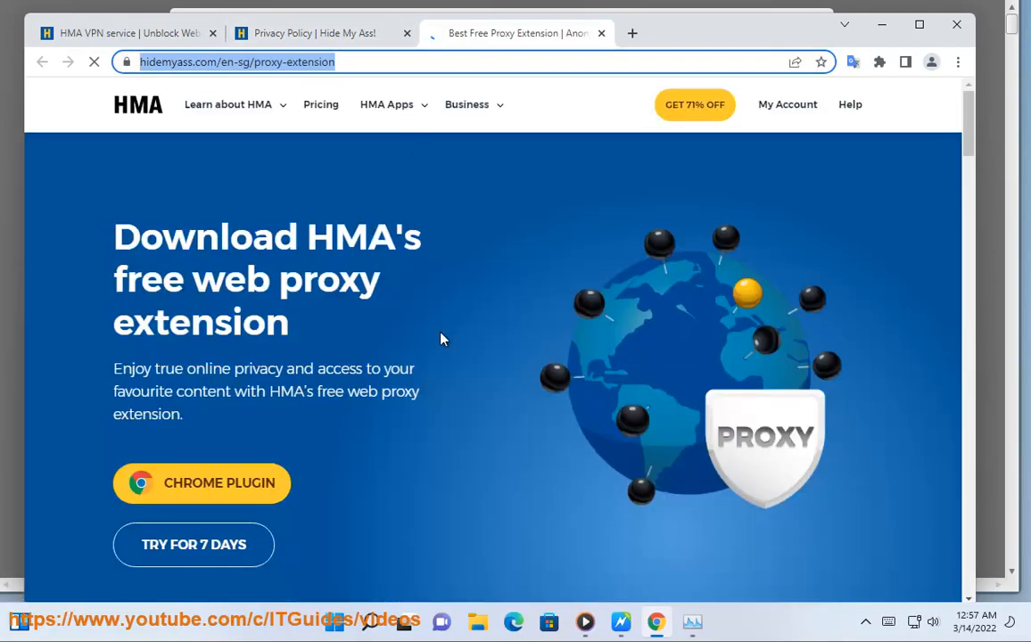
pyautogui.scroll(-3)
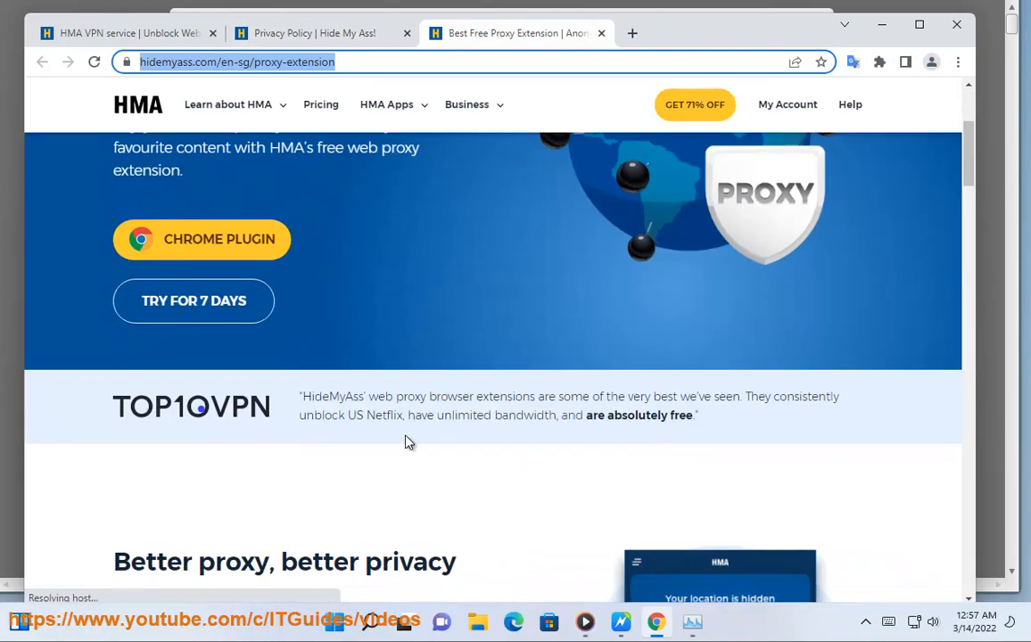
pyautogui.scroll(-3)
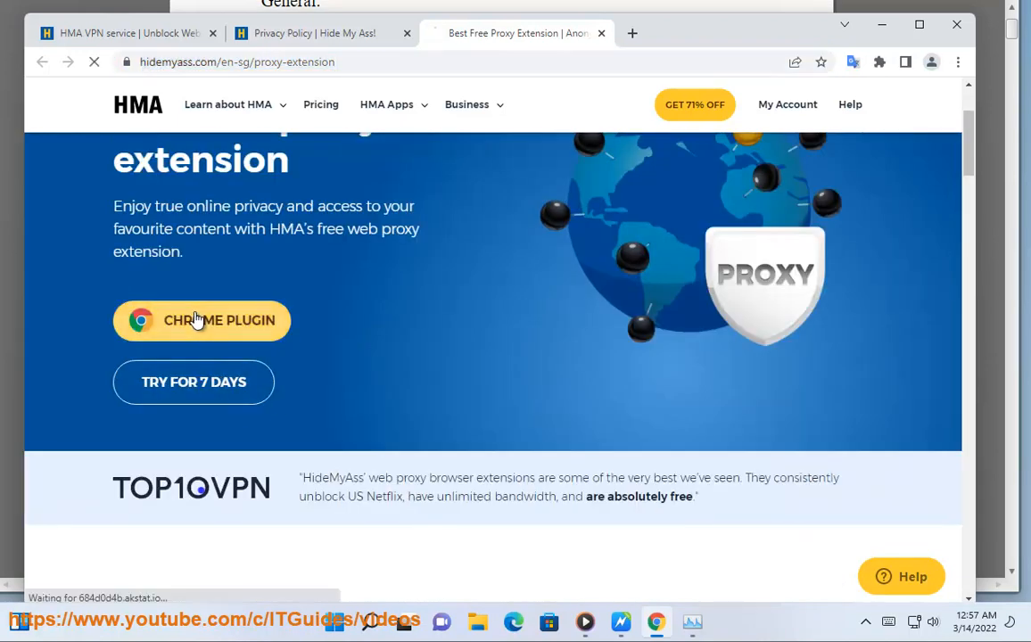
pyautogui.click(201, 320)
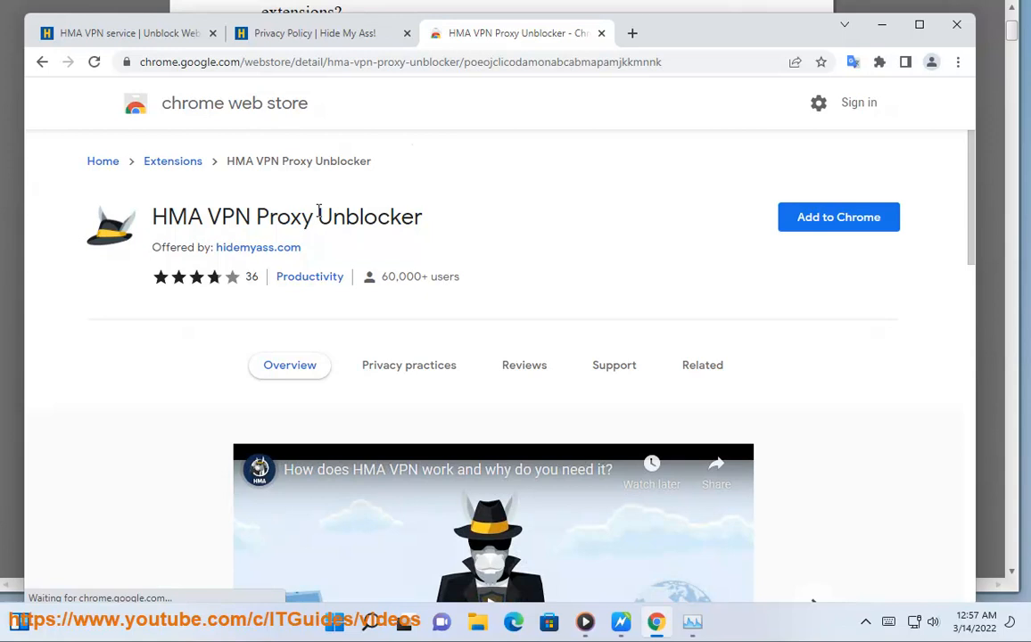
# Step: Add HMA VPN Proxy Unblocker to Chrome and bring up its panel from the toolbar icon
pyautogui.scroll(-3)
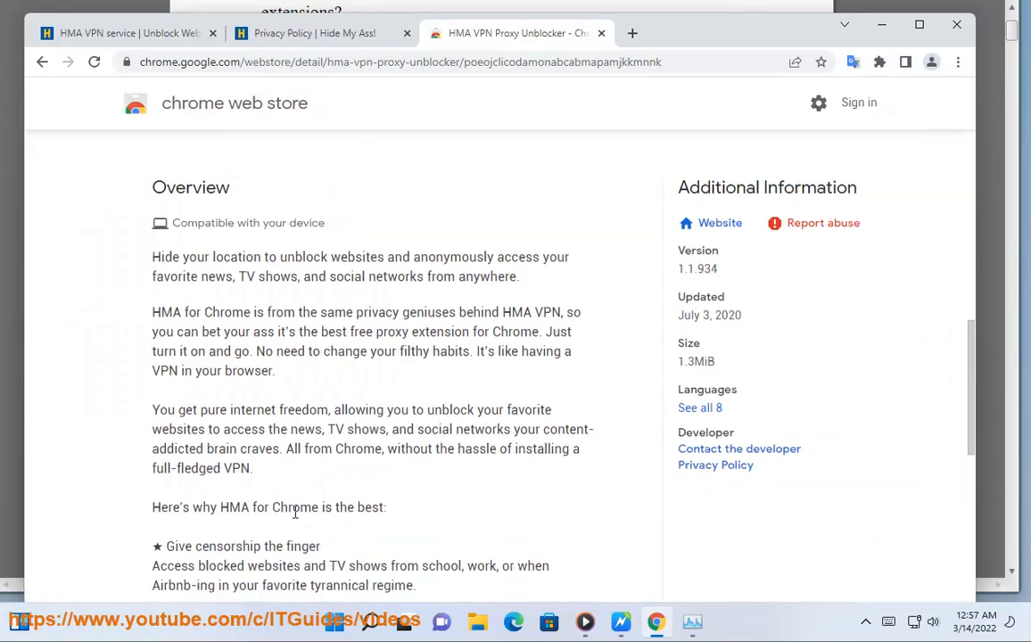
pyautogui.scroll(-3)
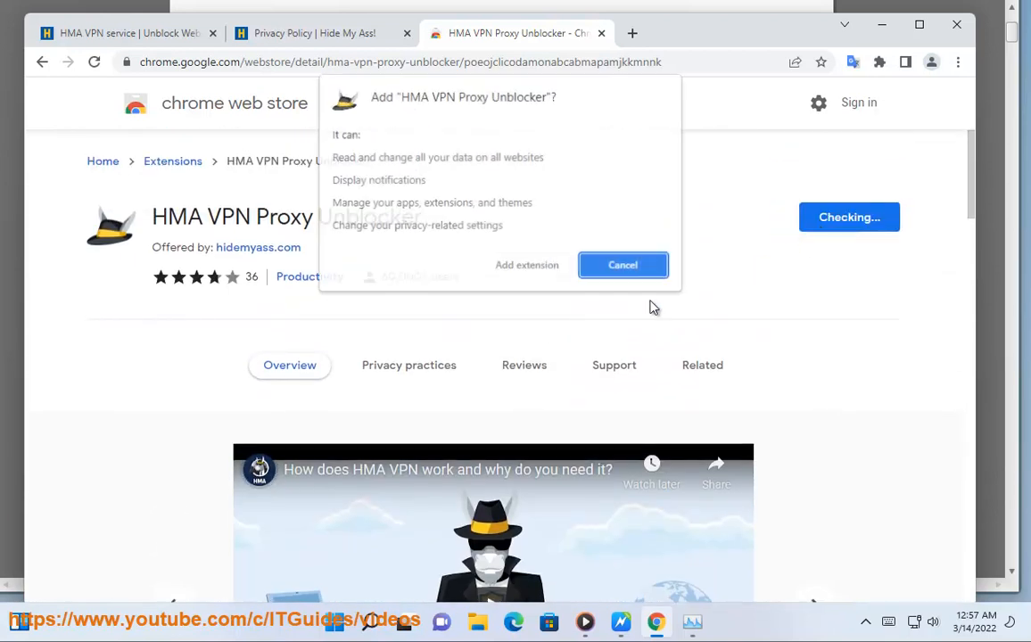
pyautogui.click(622, 265)
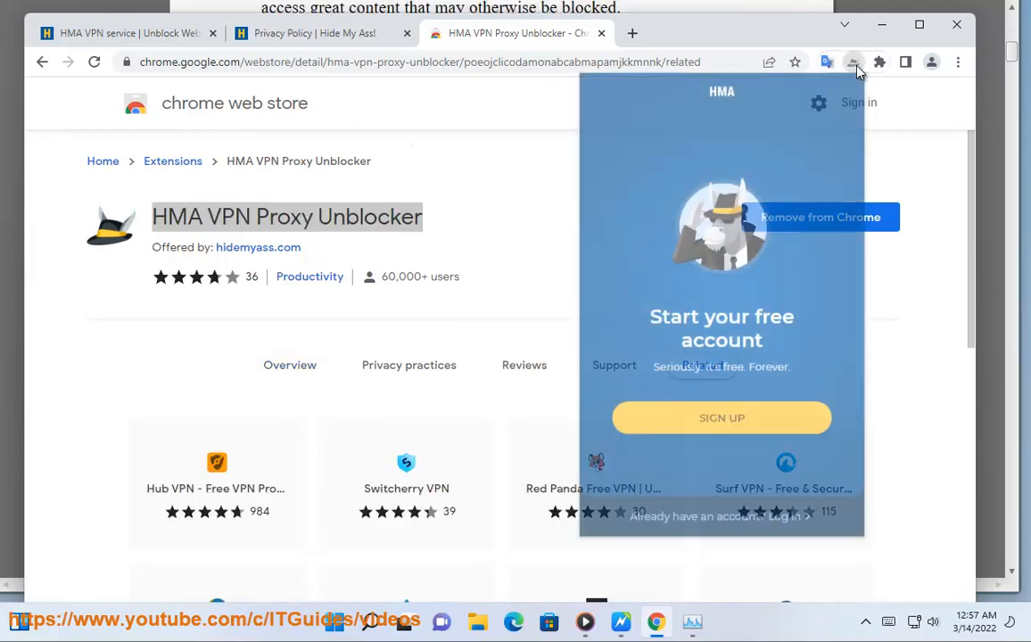
pyautogui.click(852, 62)
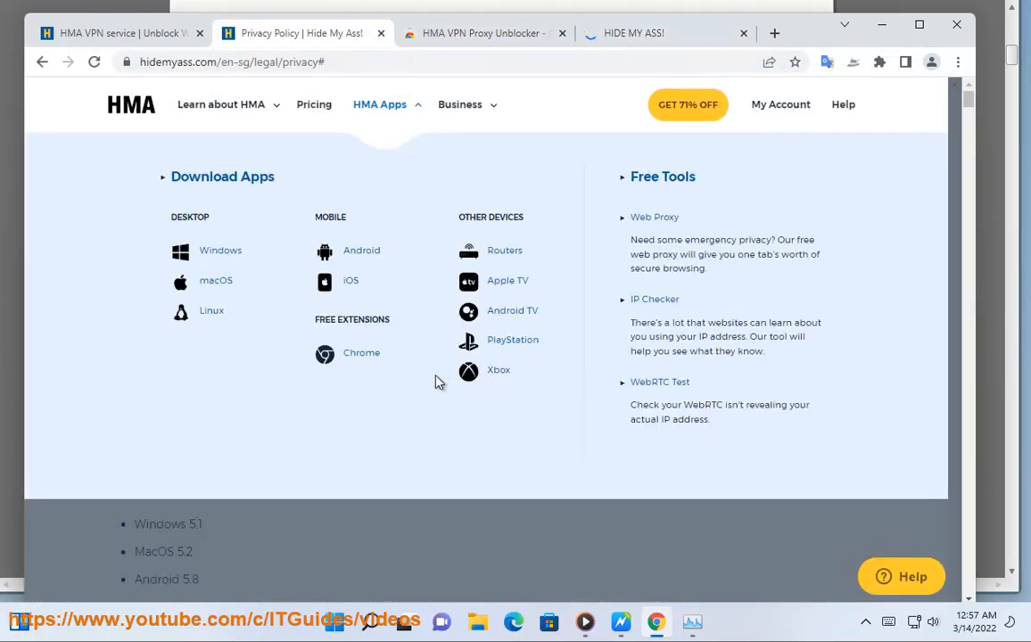
pyautogui.moveTo(325, 220)
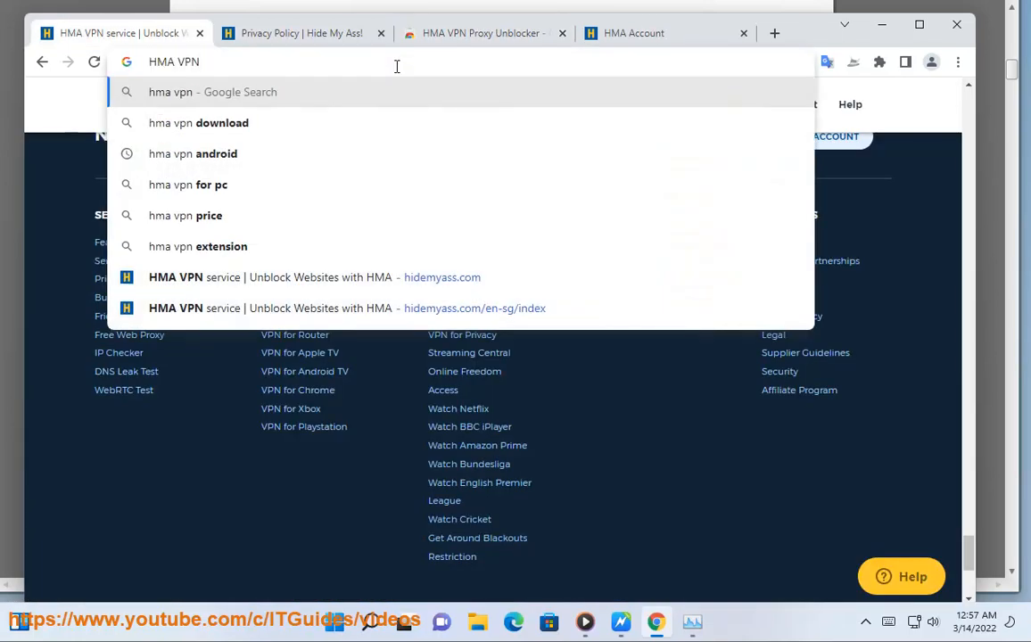
# Step: Search Google for 'HMA VPN firefox' and open the HideMyAss! Firefox Add-ons developer profile result
pyautogui.write('" "')
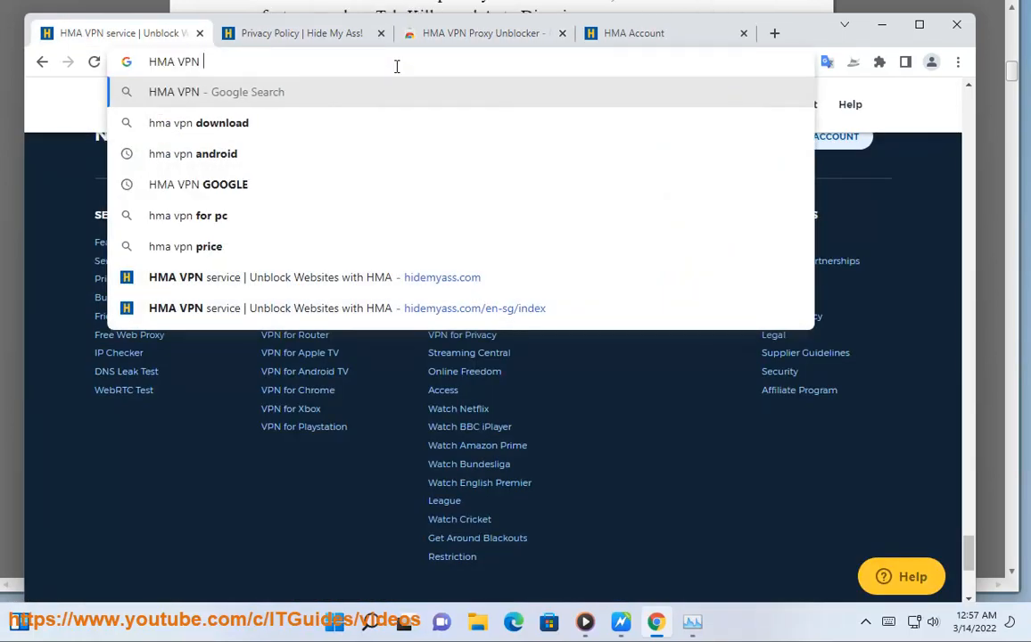
pyautogui.write('firefox&oq=HMA+VPN+firefox&aqs=chrome..69i57j0i22i30l2.5480j0j4&sourceid=ch')
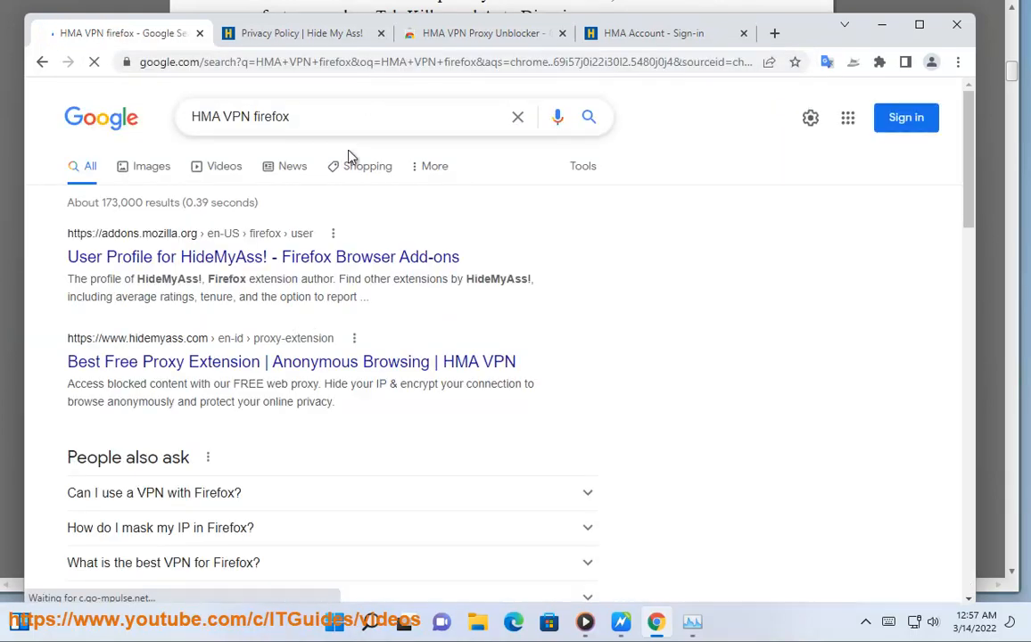
pyautogui.click(263, 257)
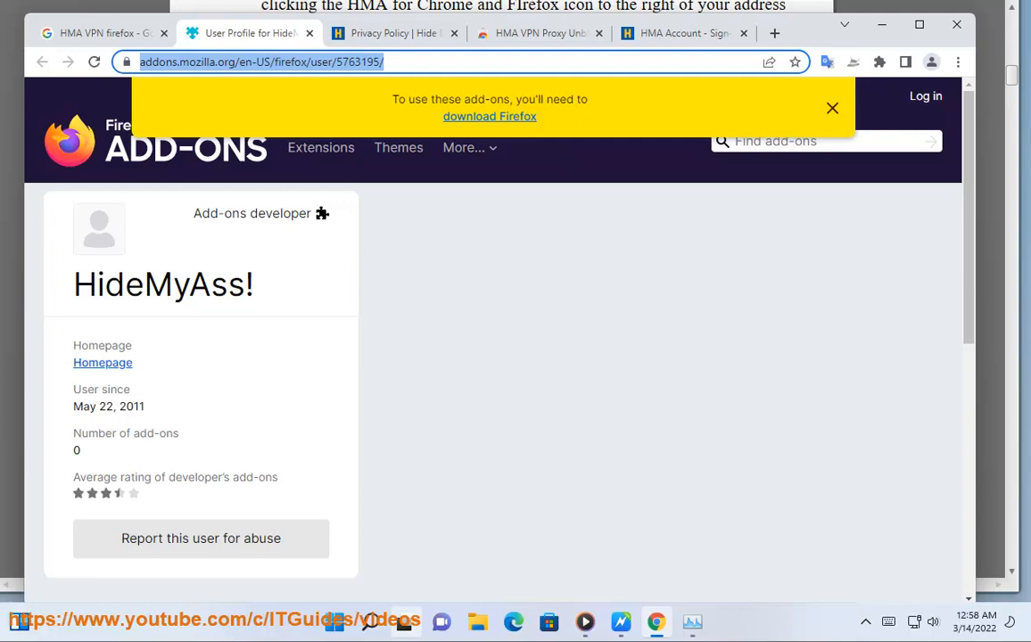
# Step: Launch Firefox via the taskbar search and load the HideMyAss! profile on addons.mozilla.org
pyautogui.write('firefox')
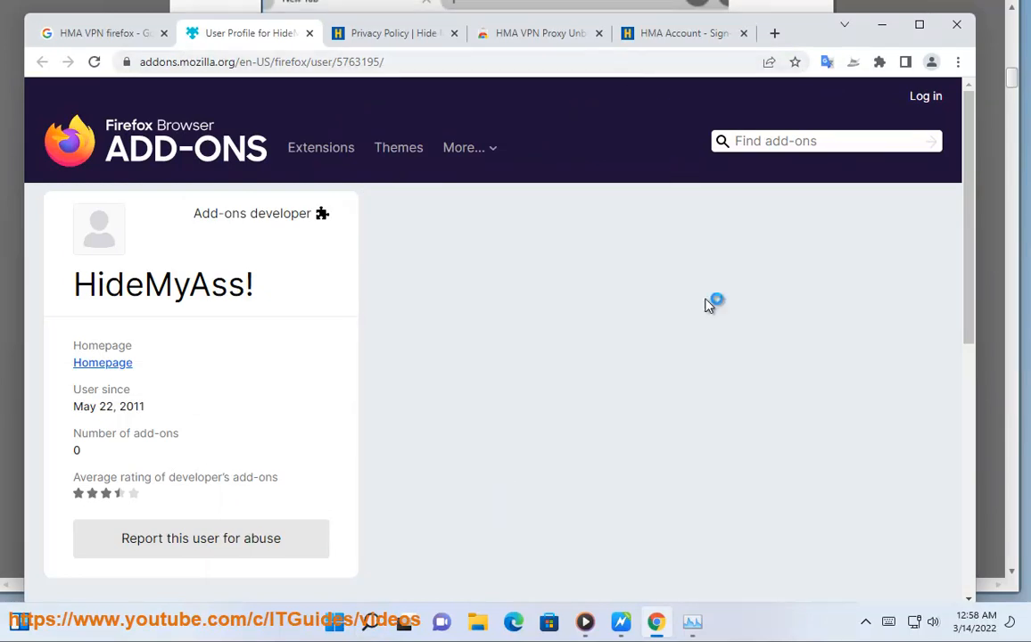
pyautogui.scroll(-3)
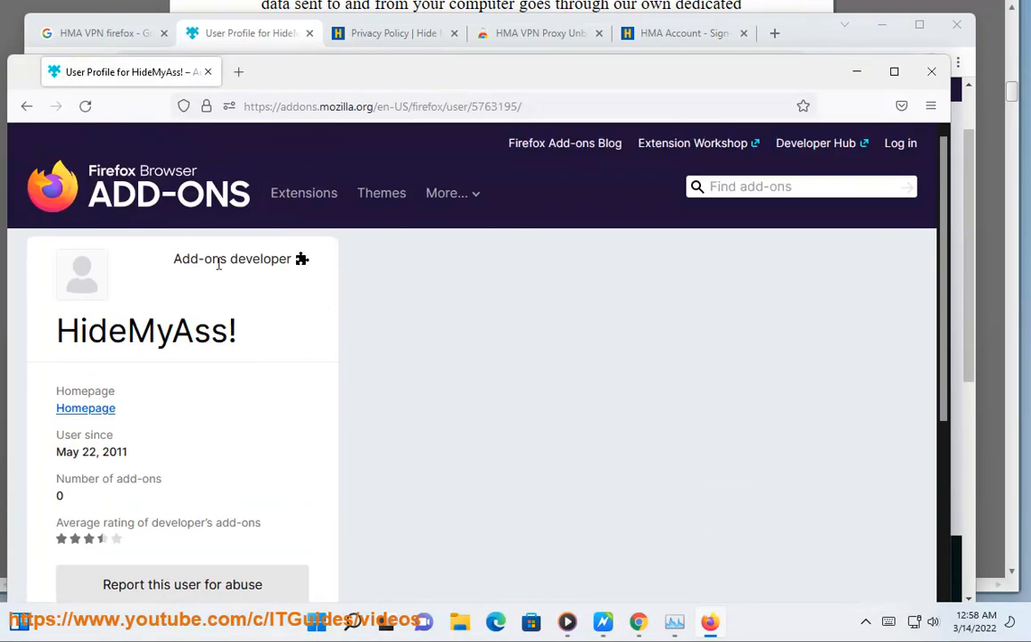
pyautogui.scroll(-3)
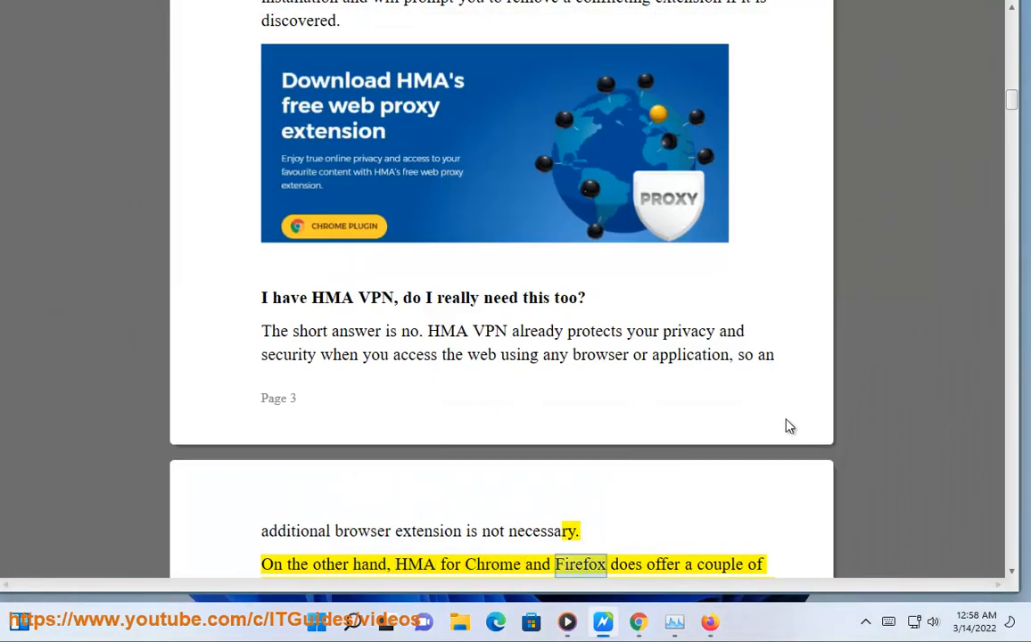
# Step: Follow the FAQ reading into the Tab Killer feature, then bring the Firefox HideMyAss! profile window forward
pyautogui.scroll(-3)
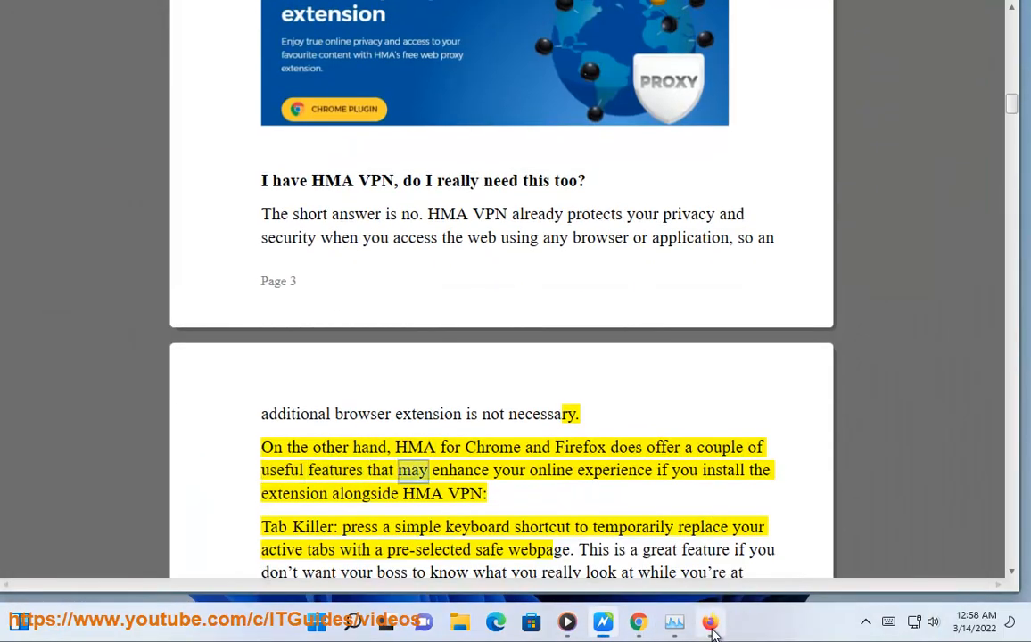
pyautogui.click(710, 622)
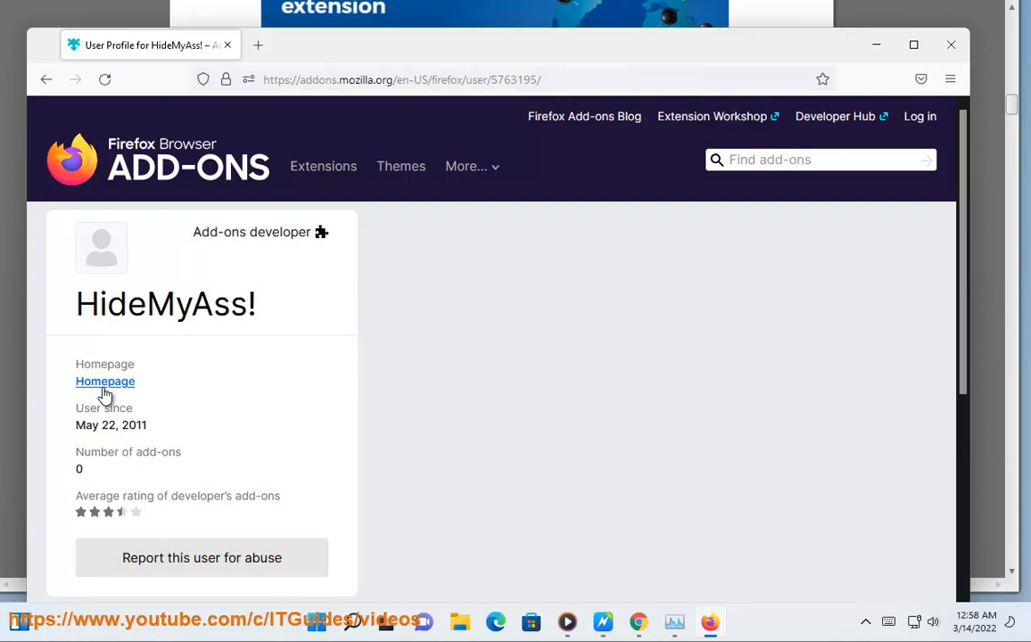
pyautogui.moveTo(478, 308)
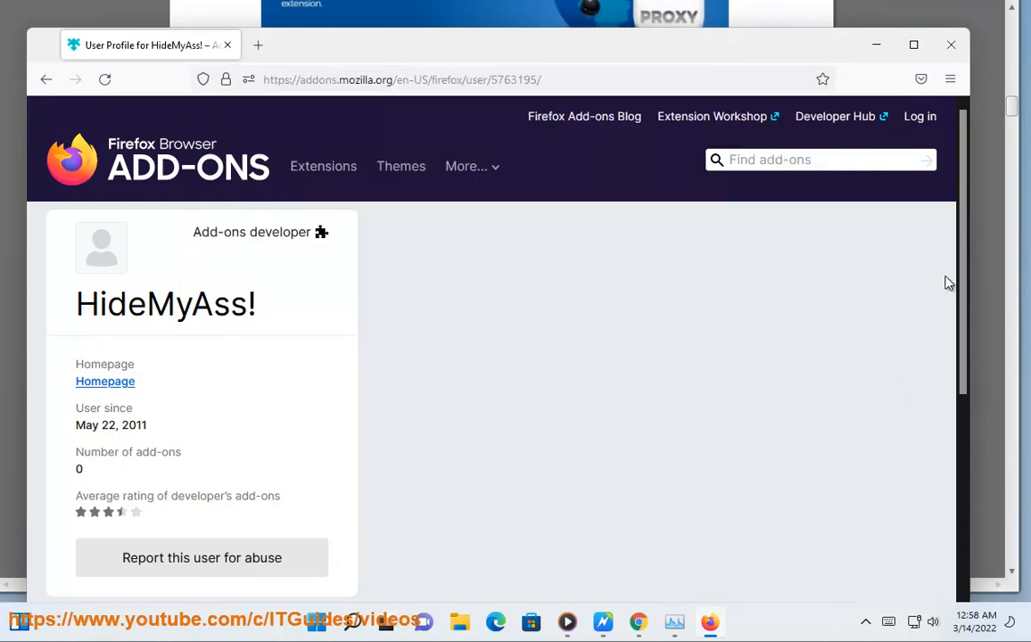
pyautogui.scroll(-3)
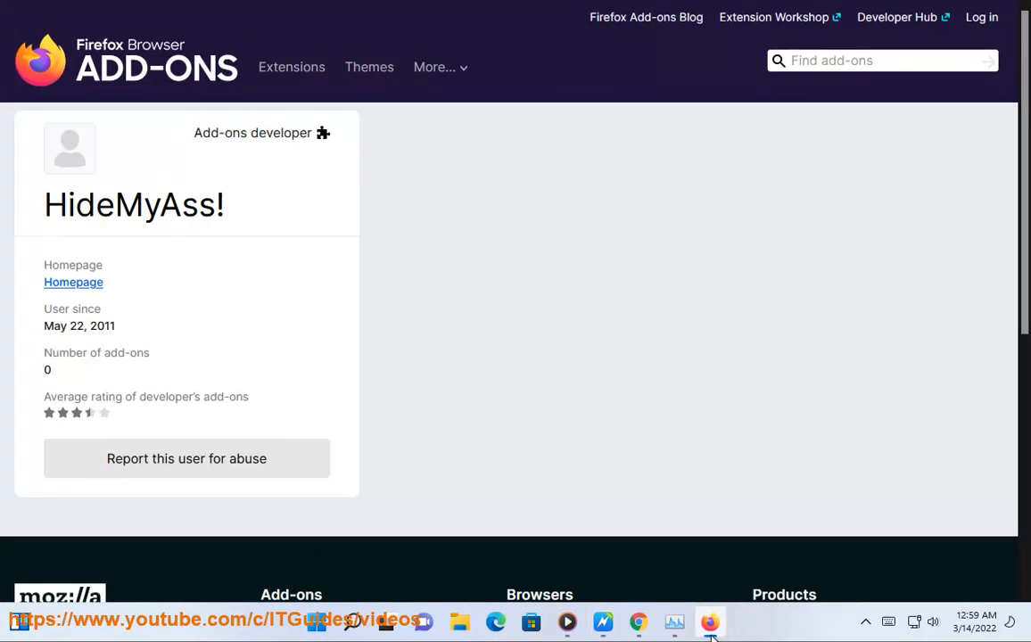
# Step: Search Firefox Add-ons for 'hma vpn' starting from the selected HideMyAss developer name, getting only TeraVPN
pyautogui.scroll(-3)
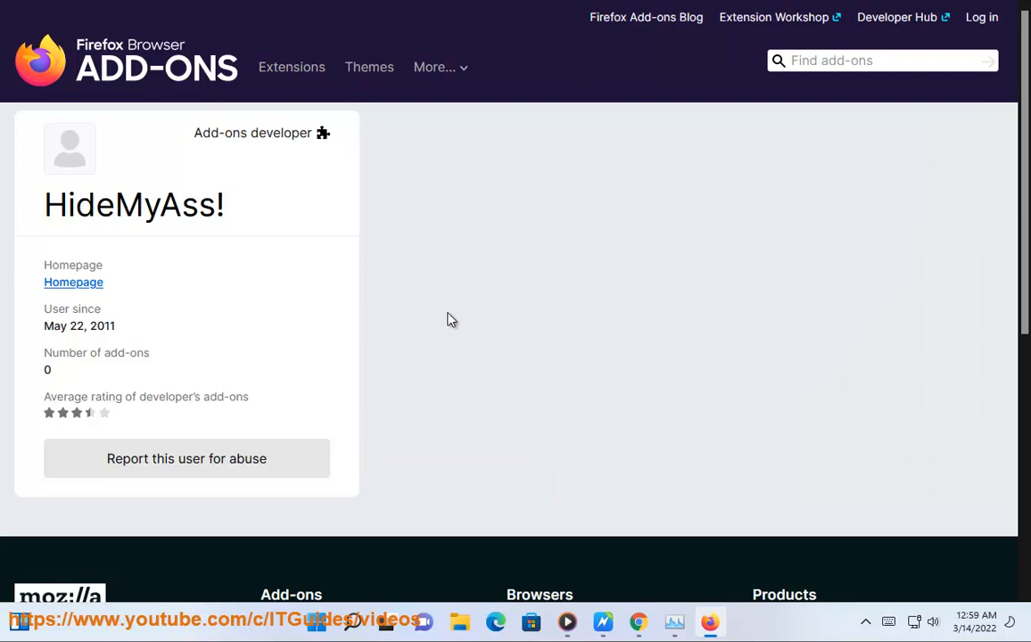
pyautogui.doubleClick(130, 205)
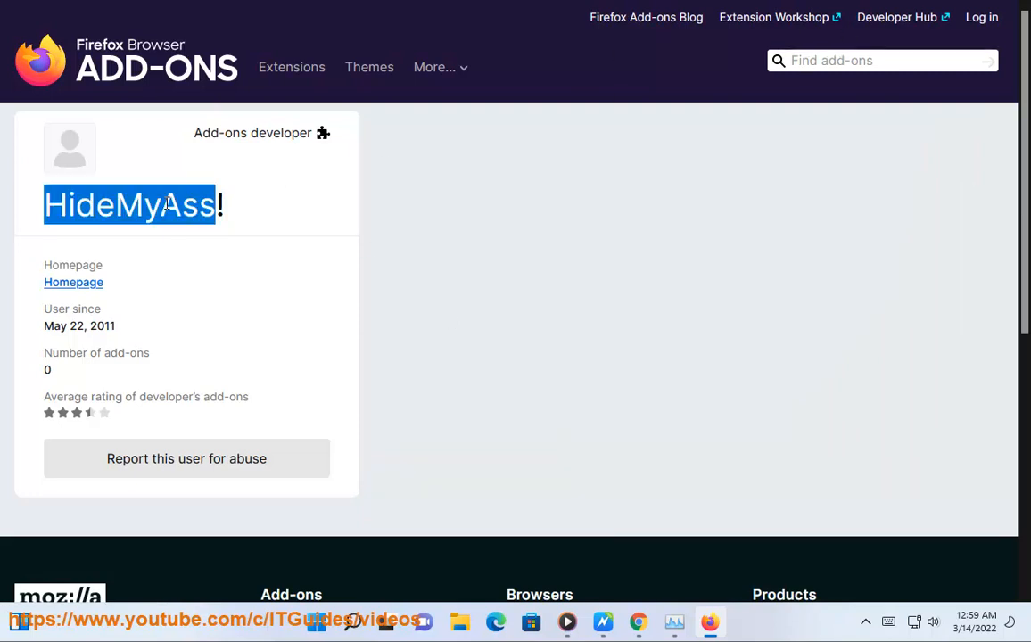
pyautogui.write('HideMyAss')
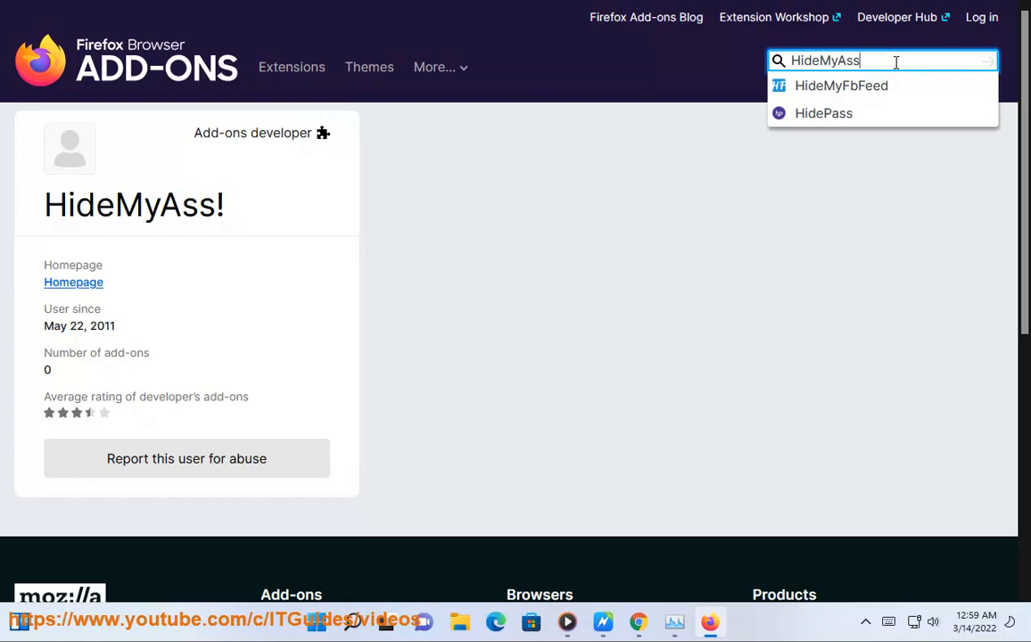
pyautogui.write('vpn')
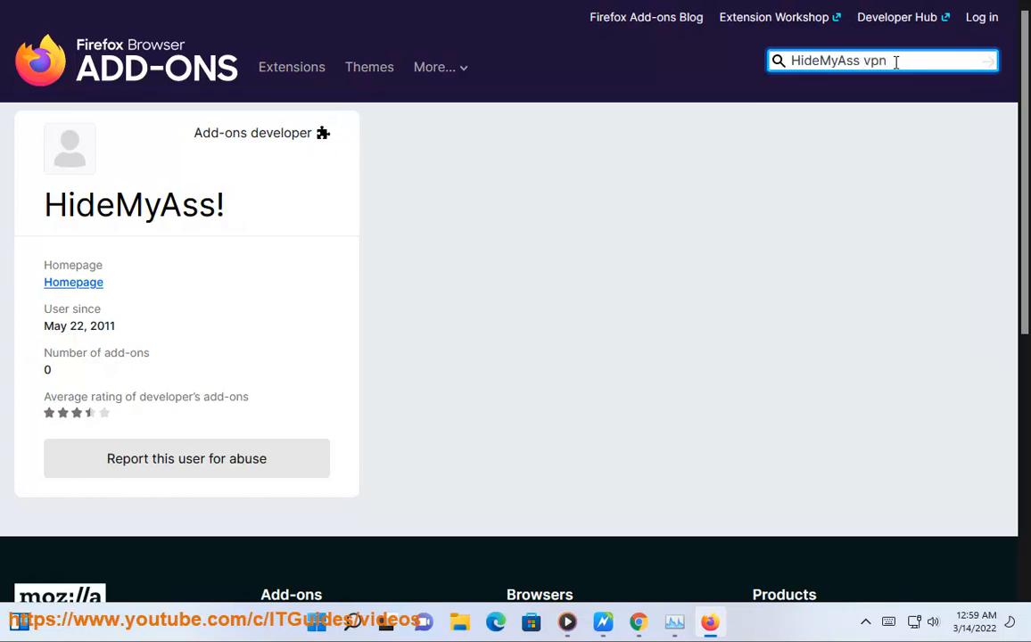
pyautogui.write('hvpn')
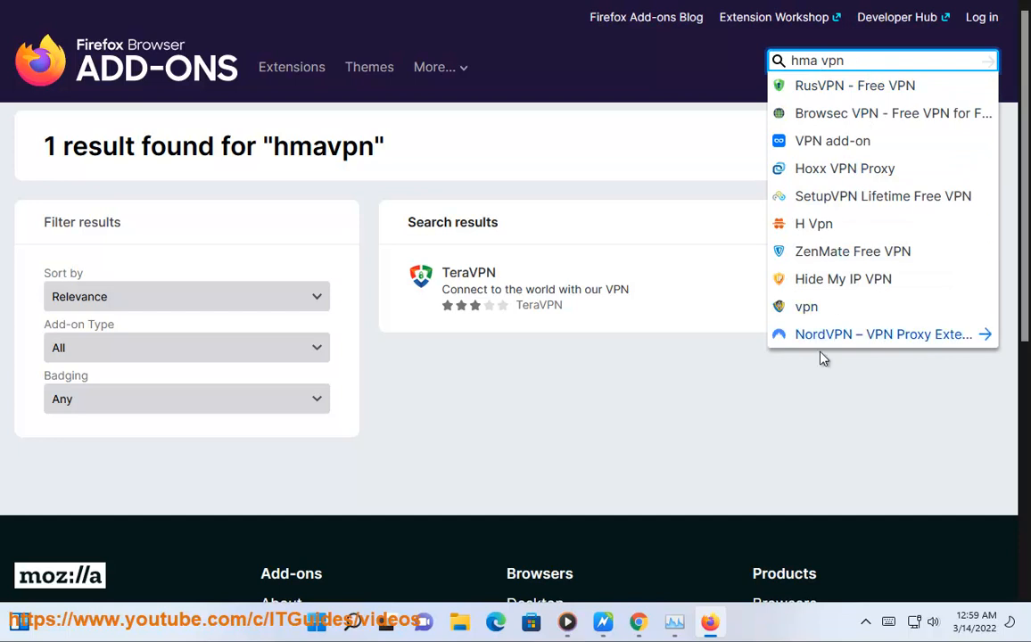
pyautogui.click(253, 313)
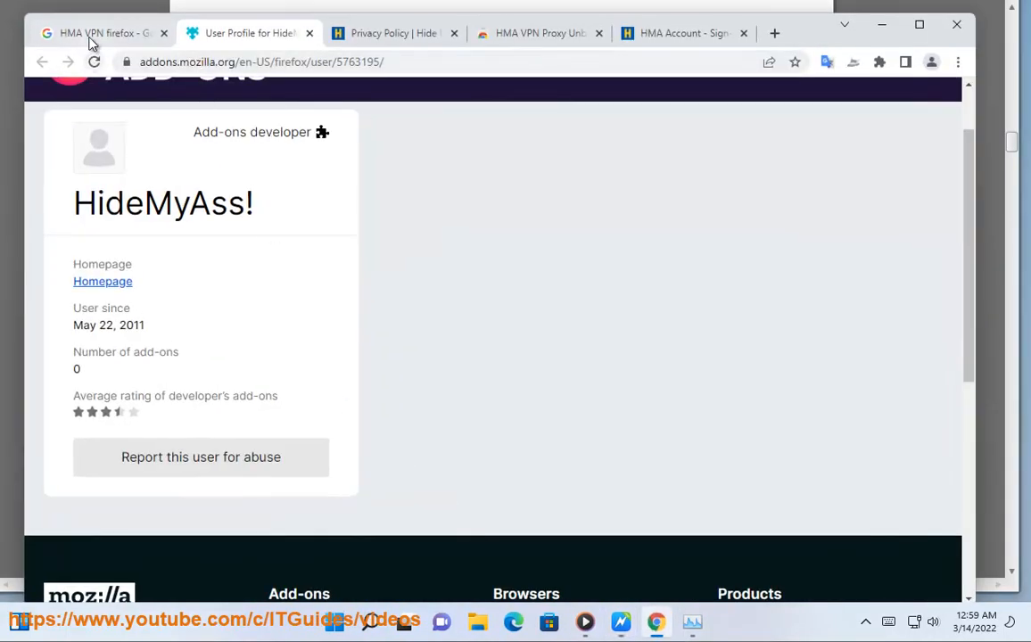
# Step: Return to the 'HMA VPN firefox' Google results tab and look further down the results
pyautogui.click(98, 33)
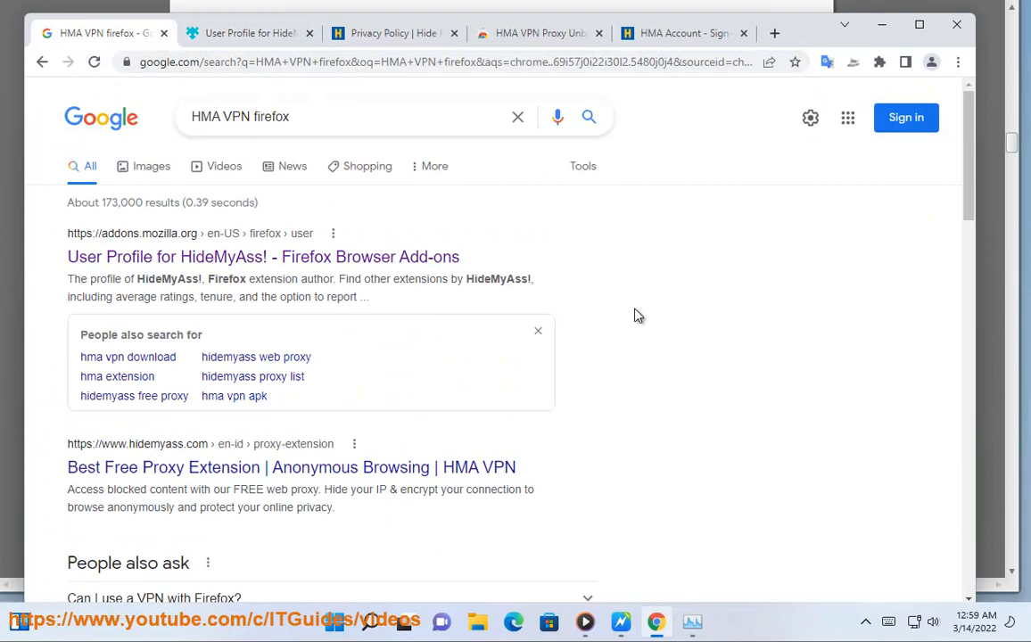
pyautogui.scroll(-3)
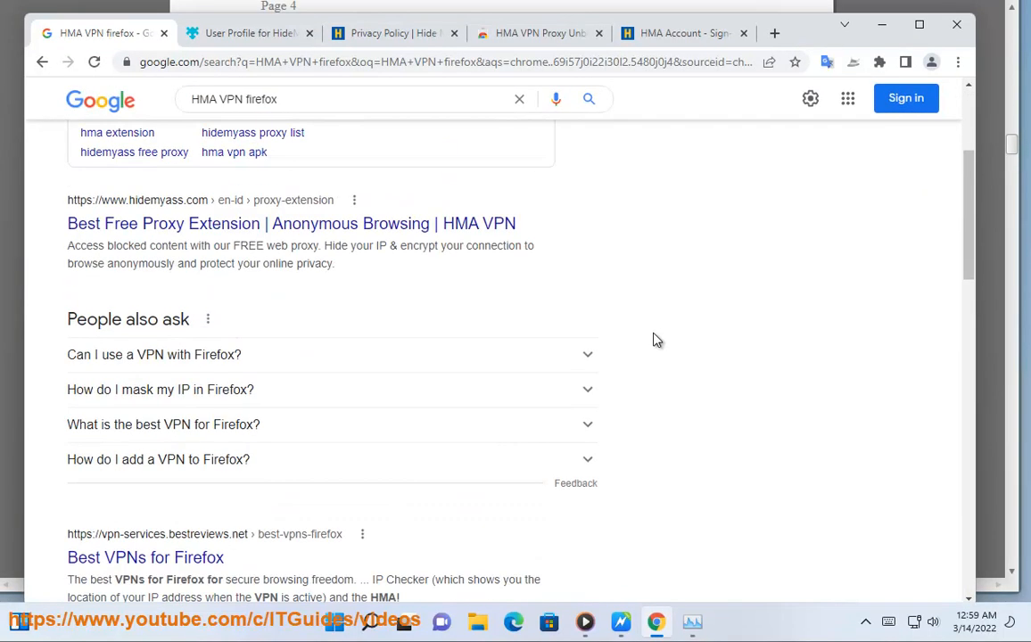
pyautogui.scroll(-3)
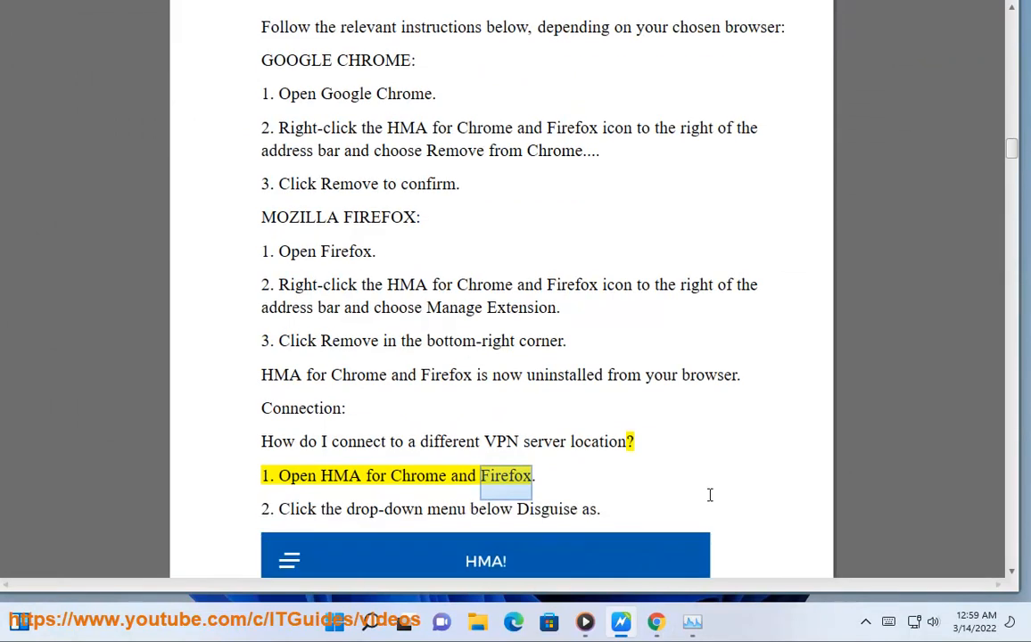
pyautogui.scroll(-3)
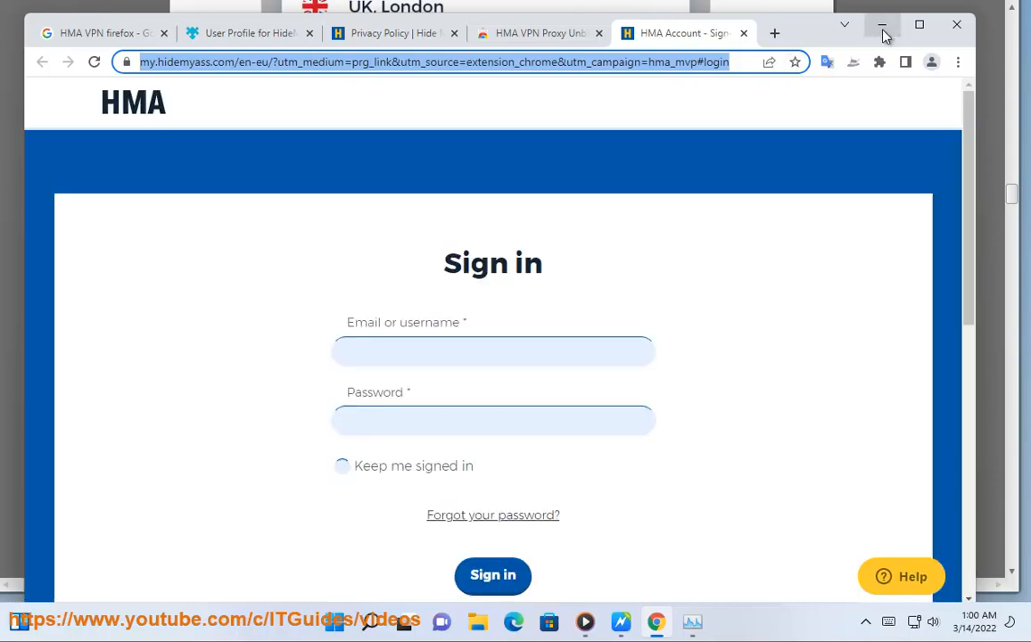
# Step: Hide Chrome's HMA sign-in page and follow the reading through the speed and auto-connect FAQs
pyautogui.click(493, 351)
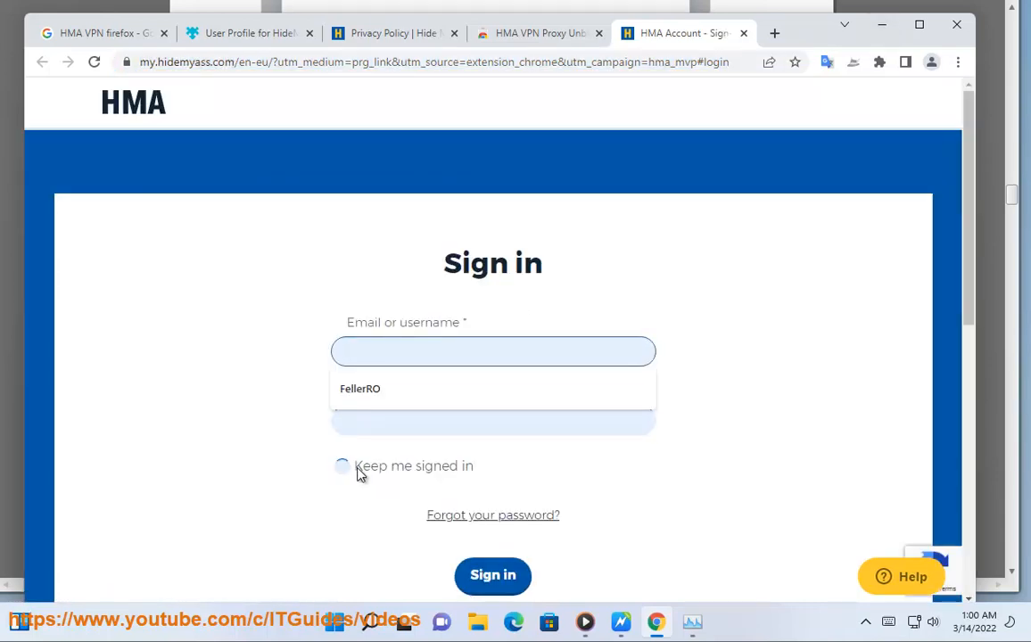
pyautogui.click(341, 466)
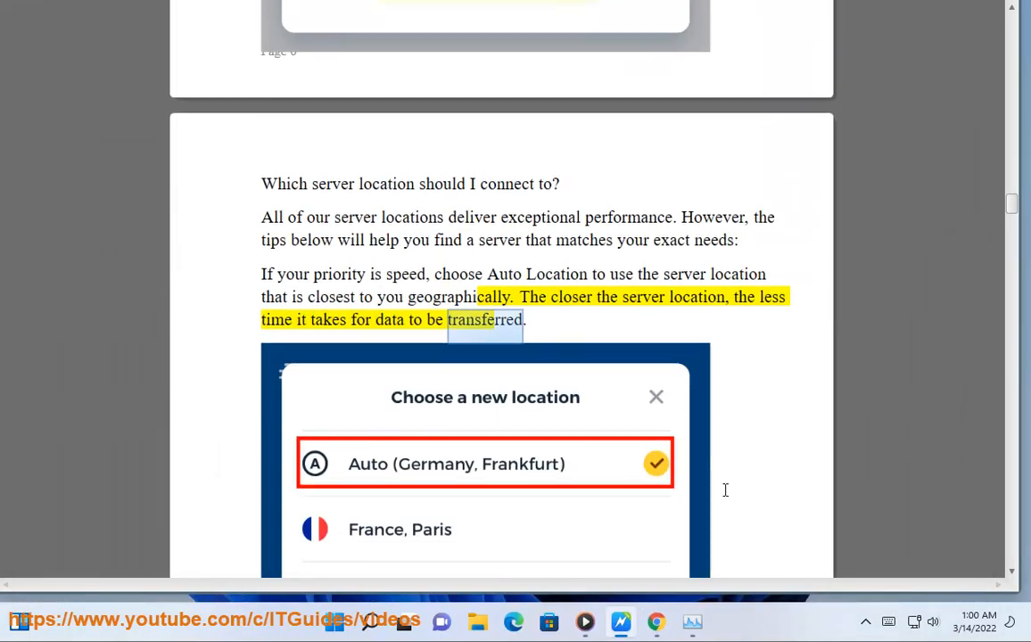
pyautogui.scroll(-3)
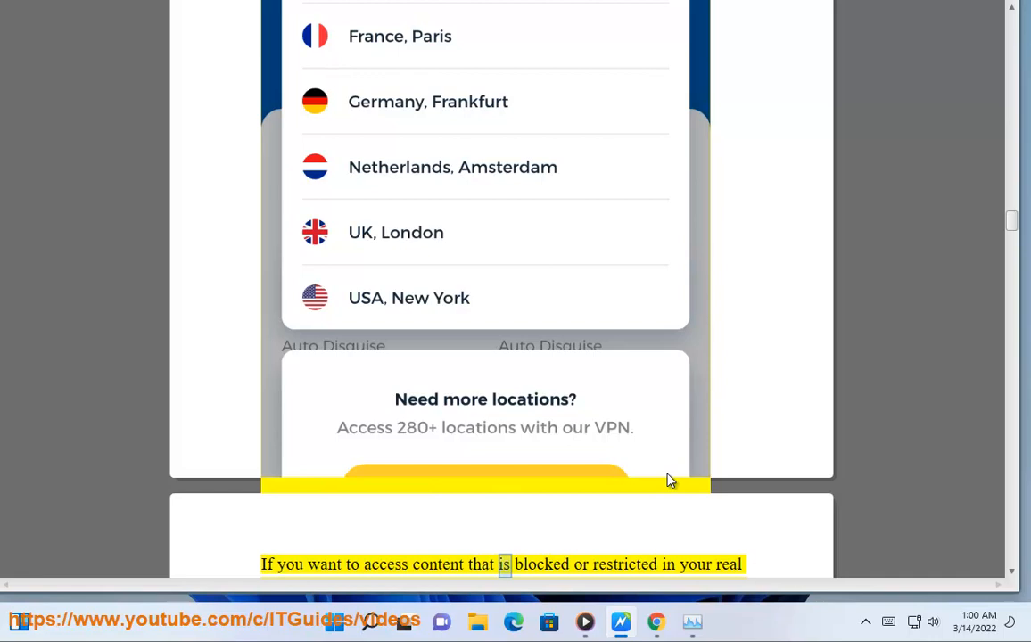
pyautogui.scroll(-3)
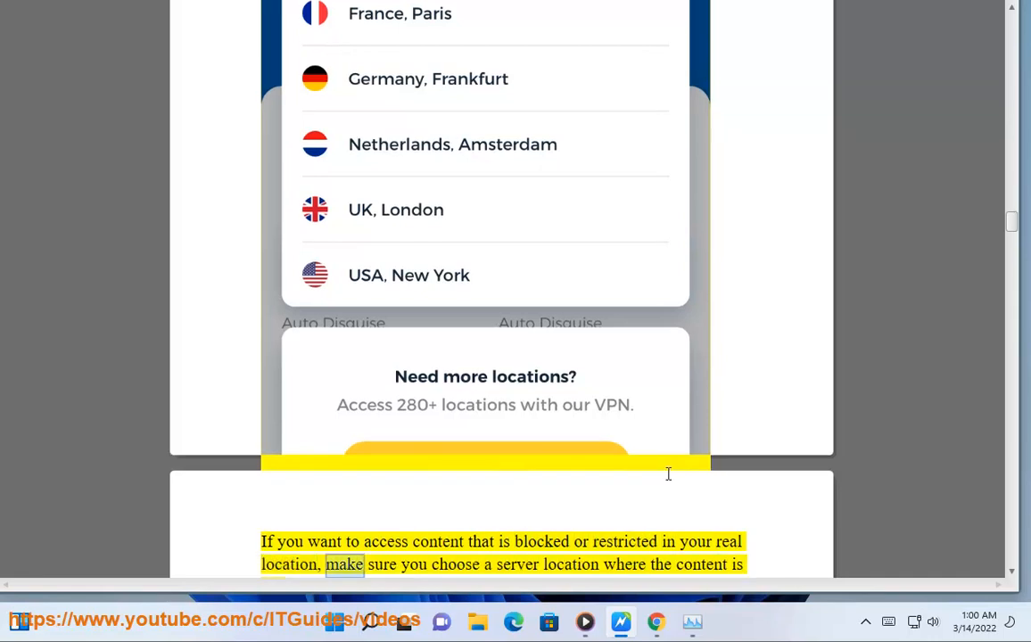
pyautogui.scroll(-3)
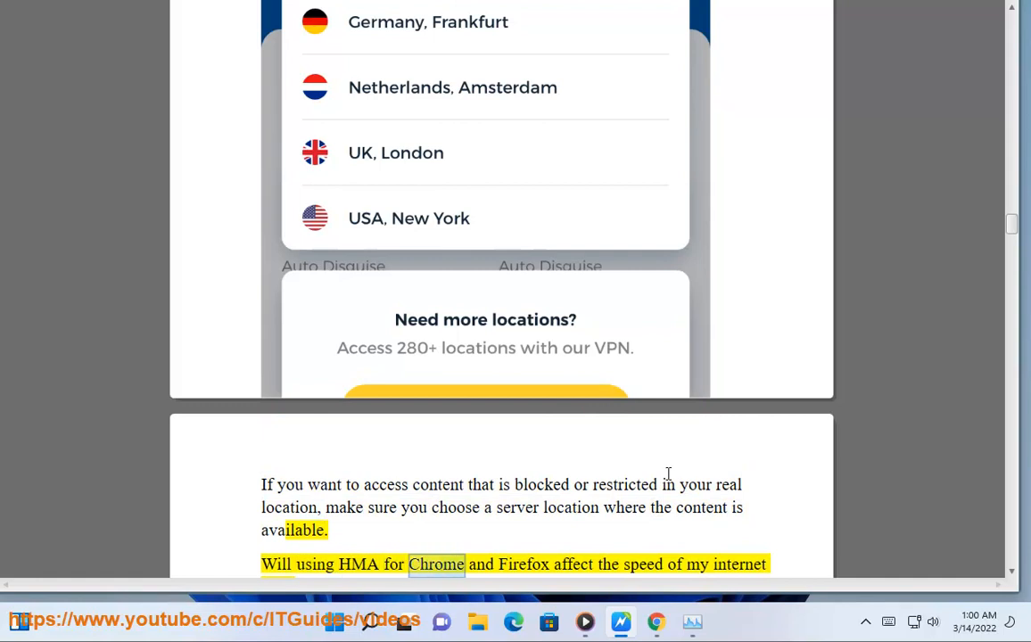
pyautogui.scroll(-3)
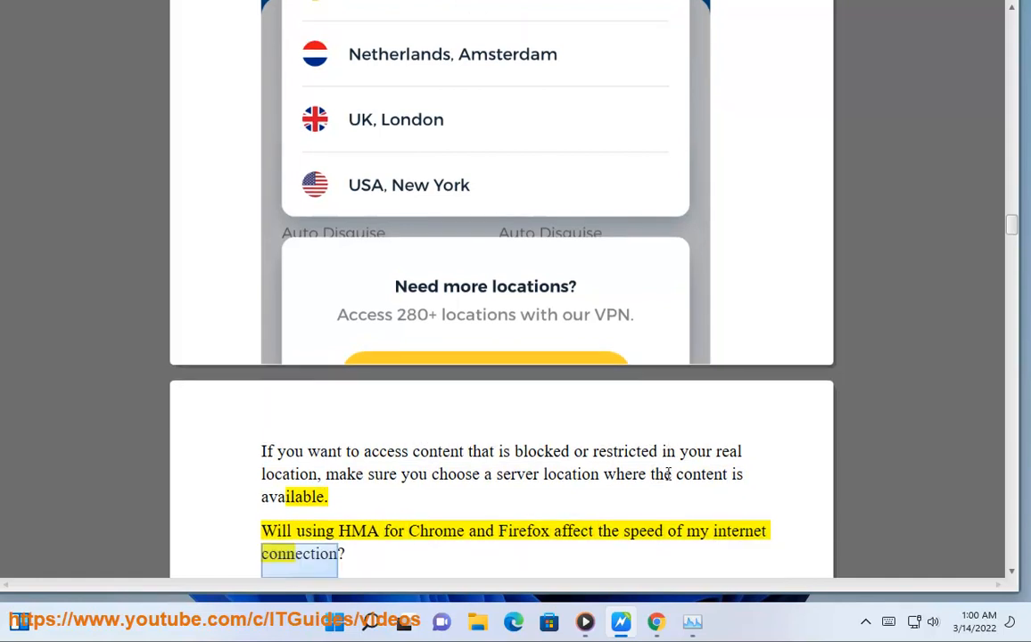
pyautogui.scroll(-3)
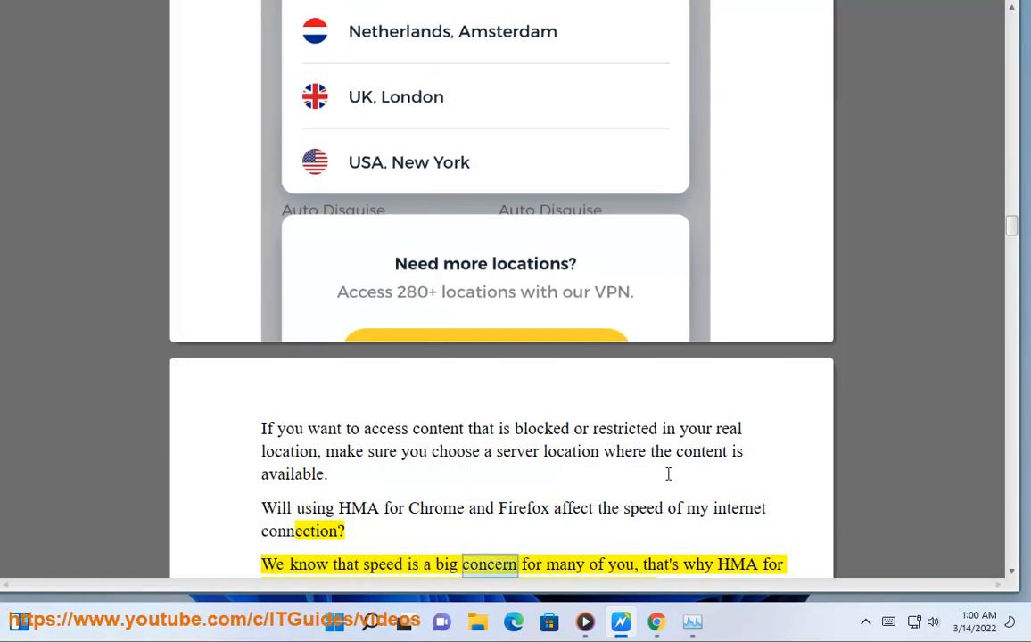
pyautogui.scroll(-3)
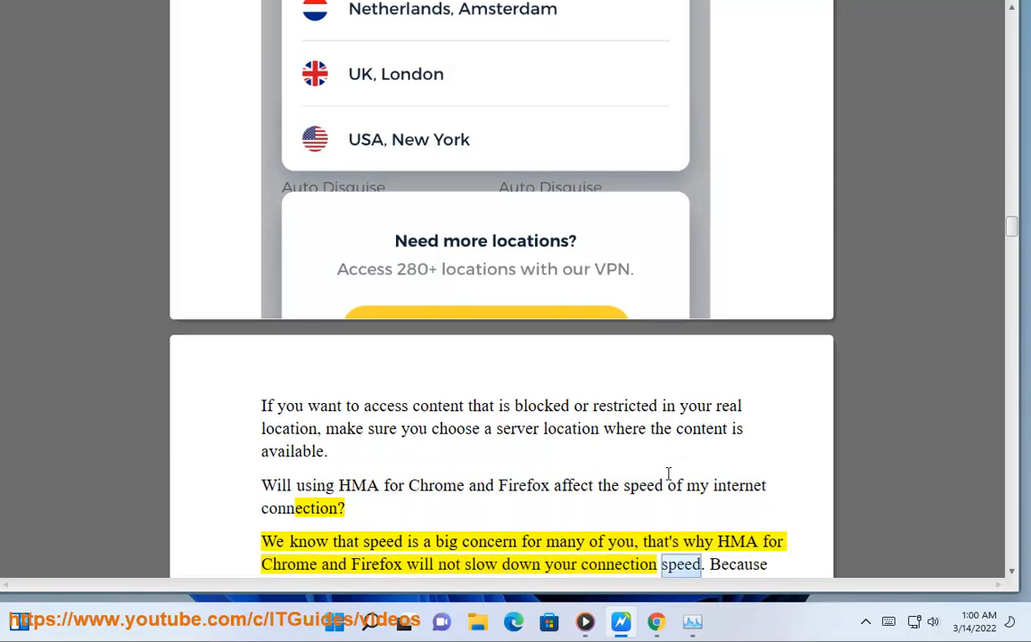
pyautogui.scroll(-3)
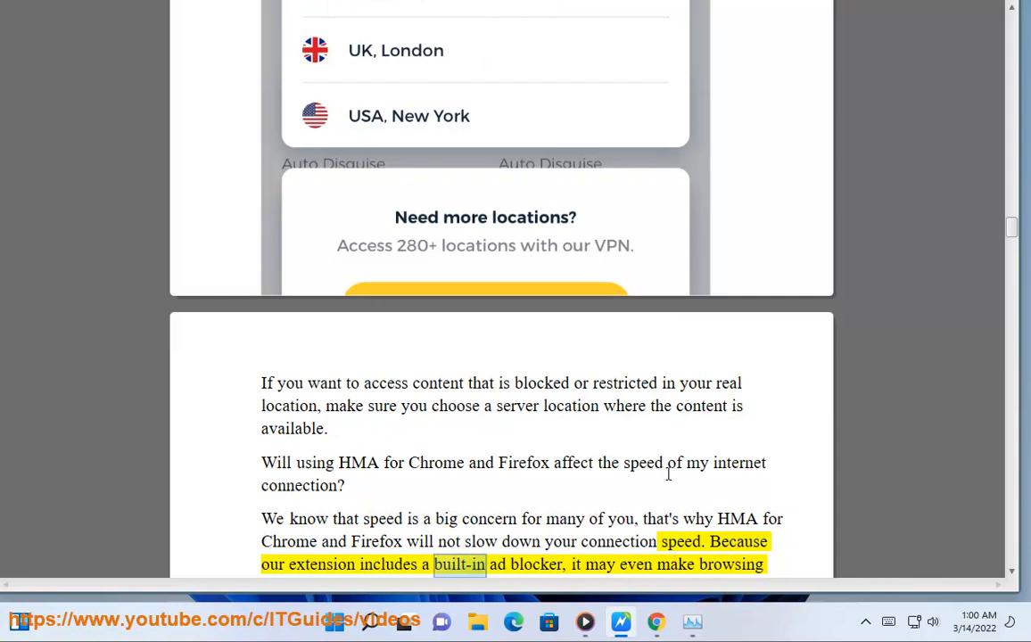
pyautogui.doubleClick(730, 564)
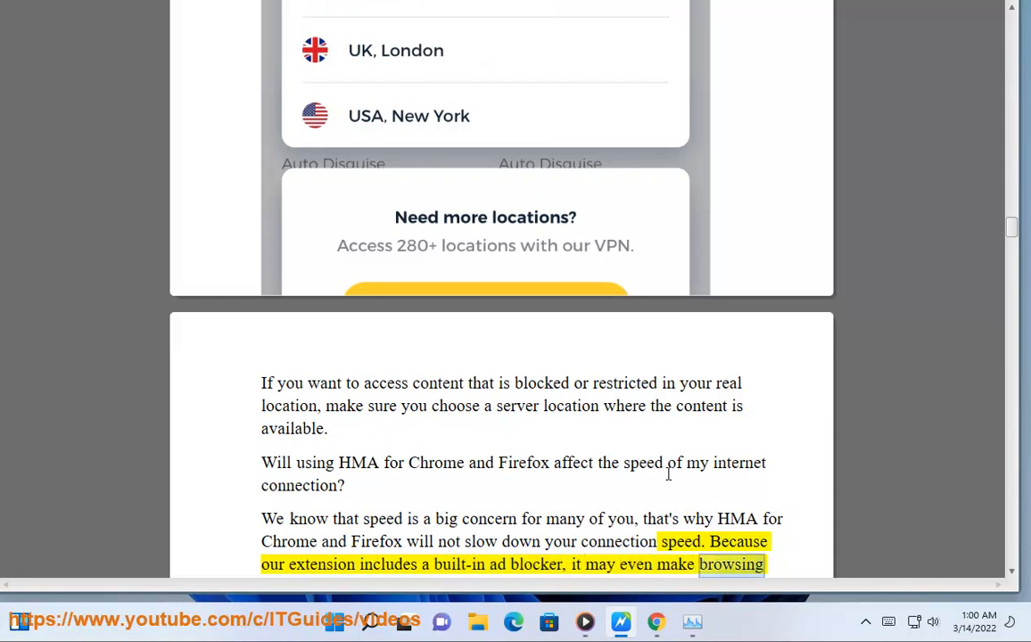
# Step: Follow the reading through the Auto-location FAQ down to the Features section's Auto Disguise question
pyautogui.scroll(-3)
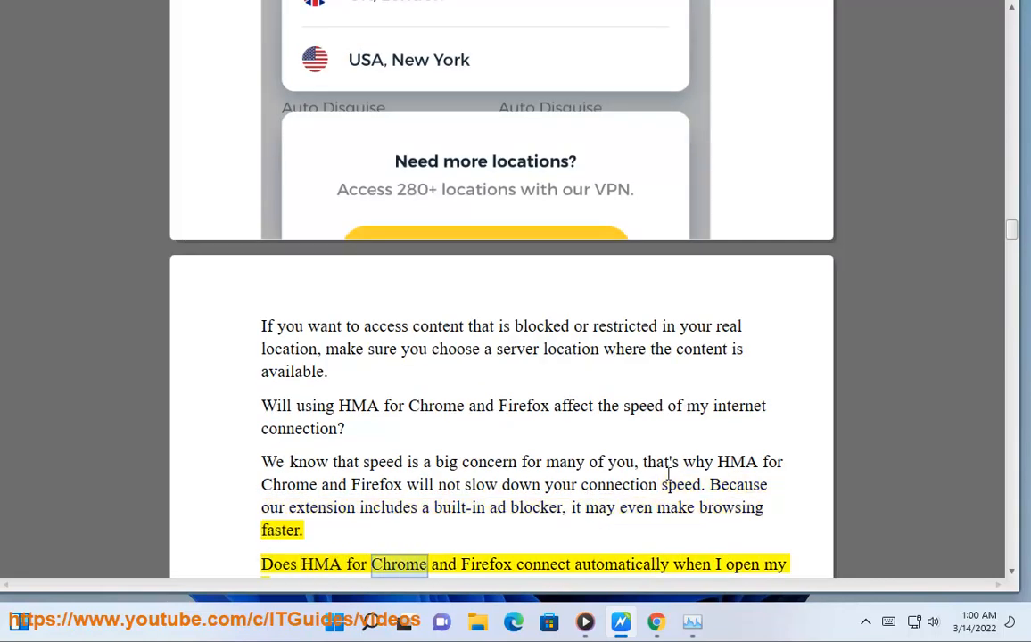
pyautogui.scroll(-3)
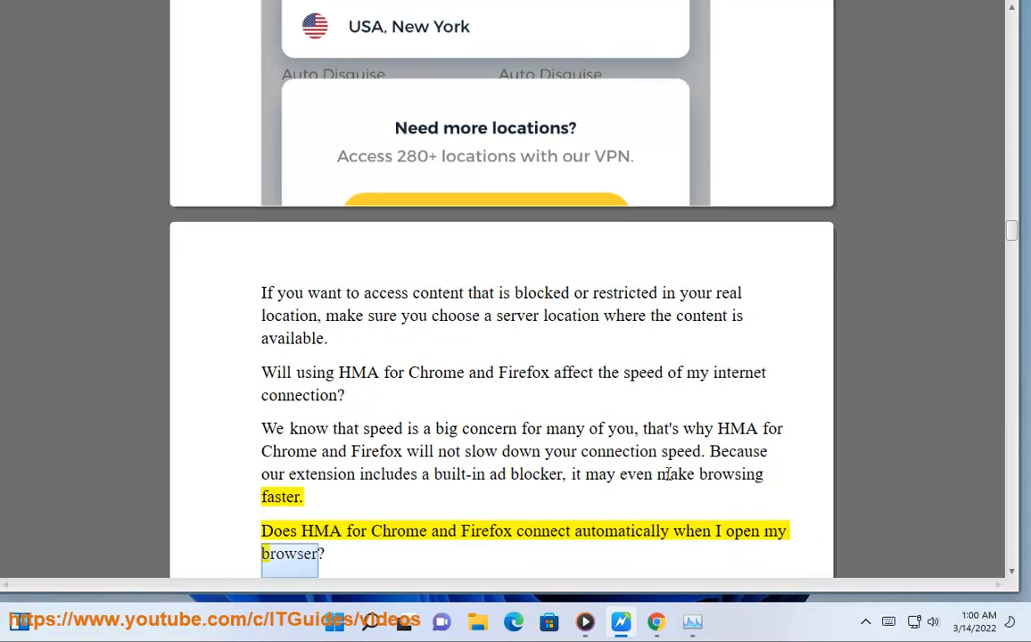
pyautogui.scroll(-3)
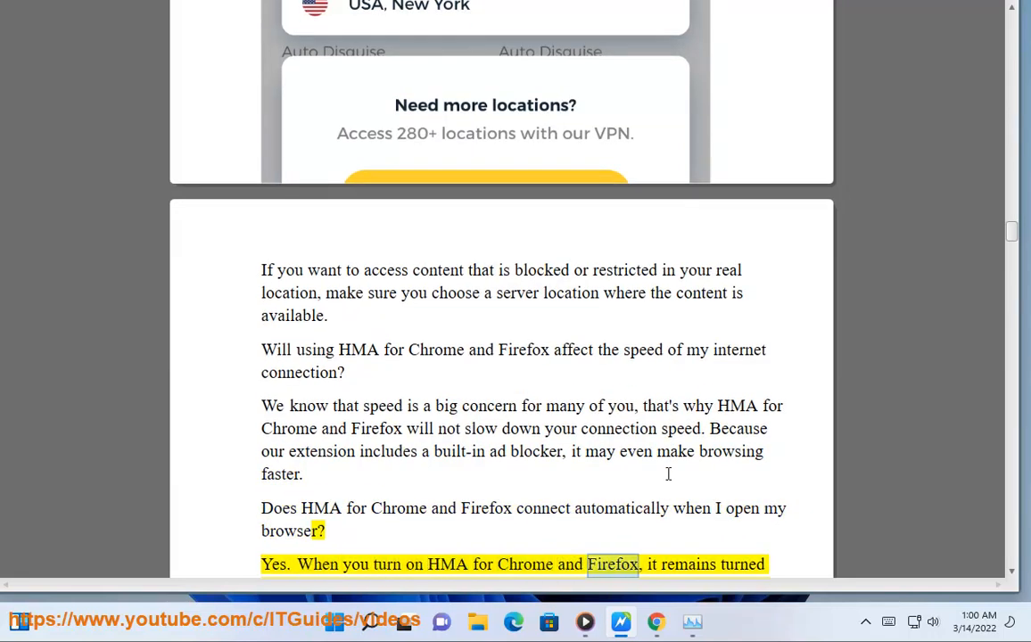
pyautogui.scroll(-3)
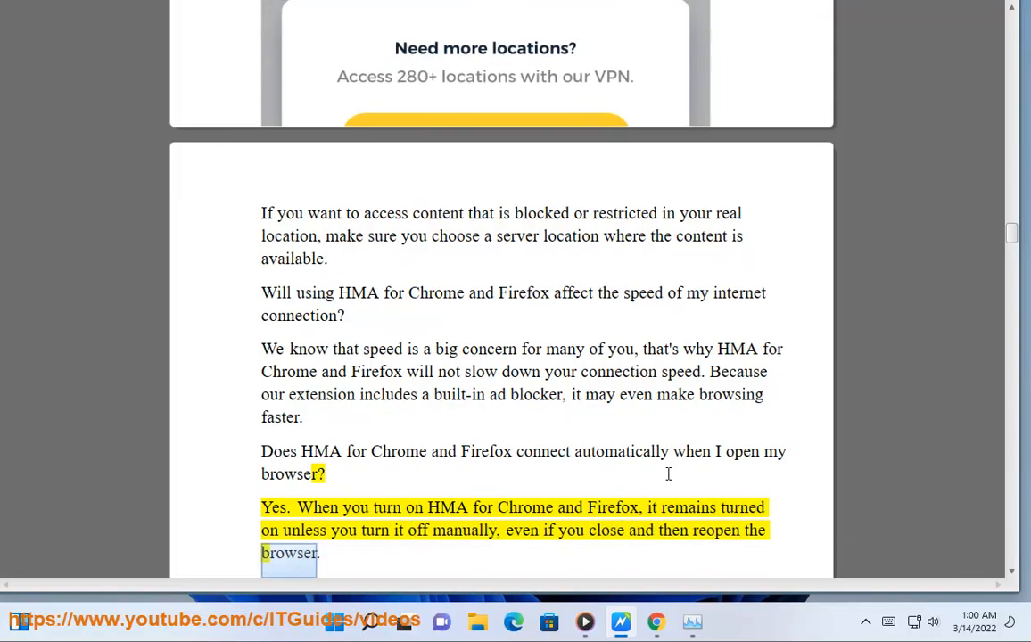
pyautogui.scroll(-3)
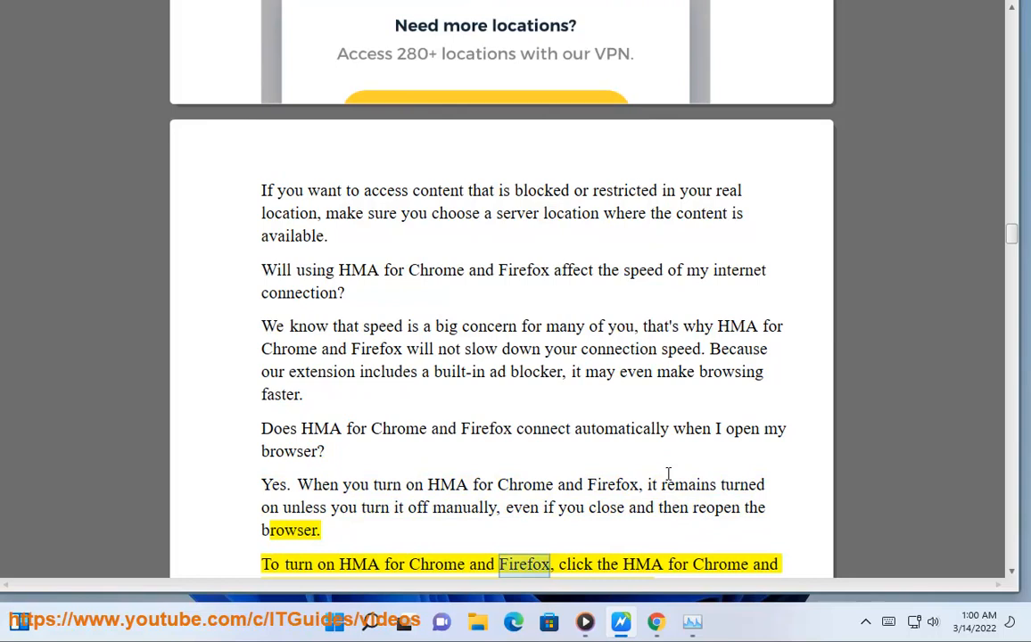
pyautogui.scroll(-3)
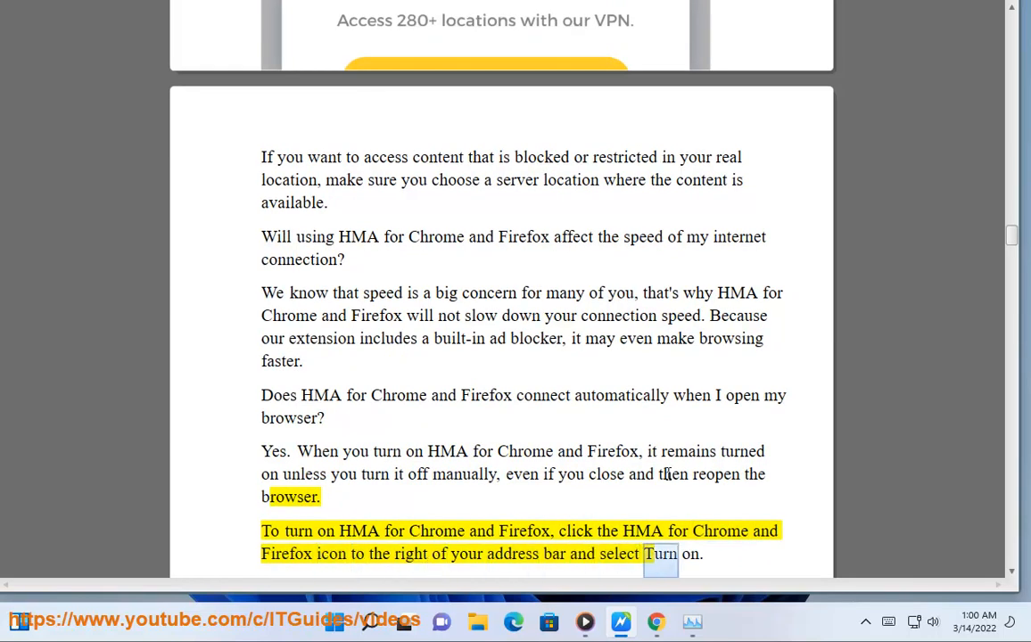
pyautogui.scroll(-3)
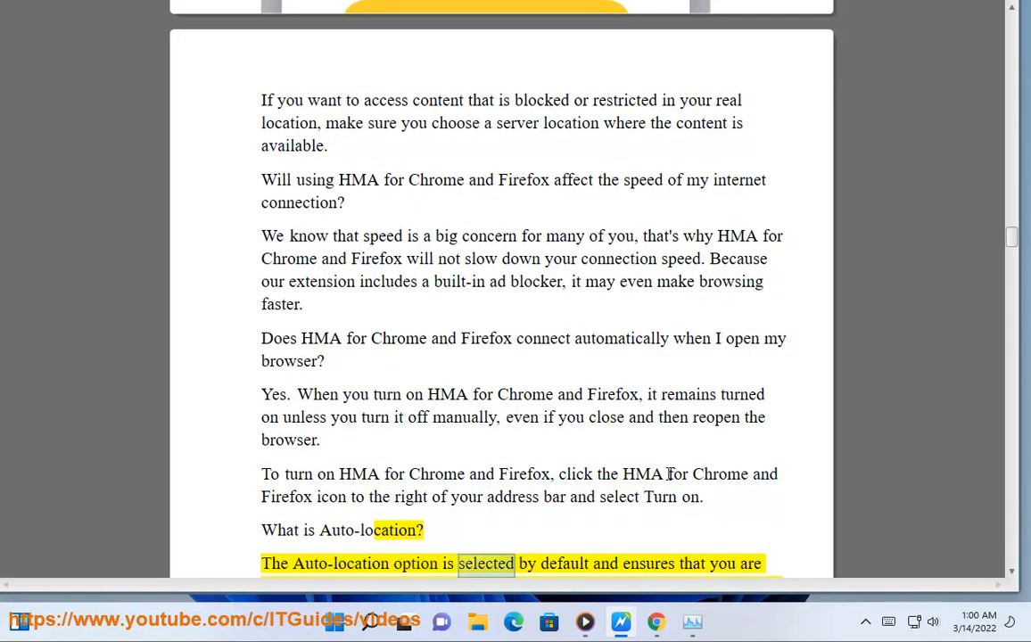
pyautogui.scroll(-3)
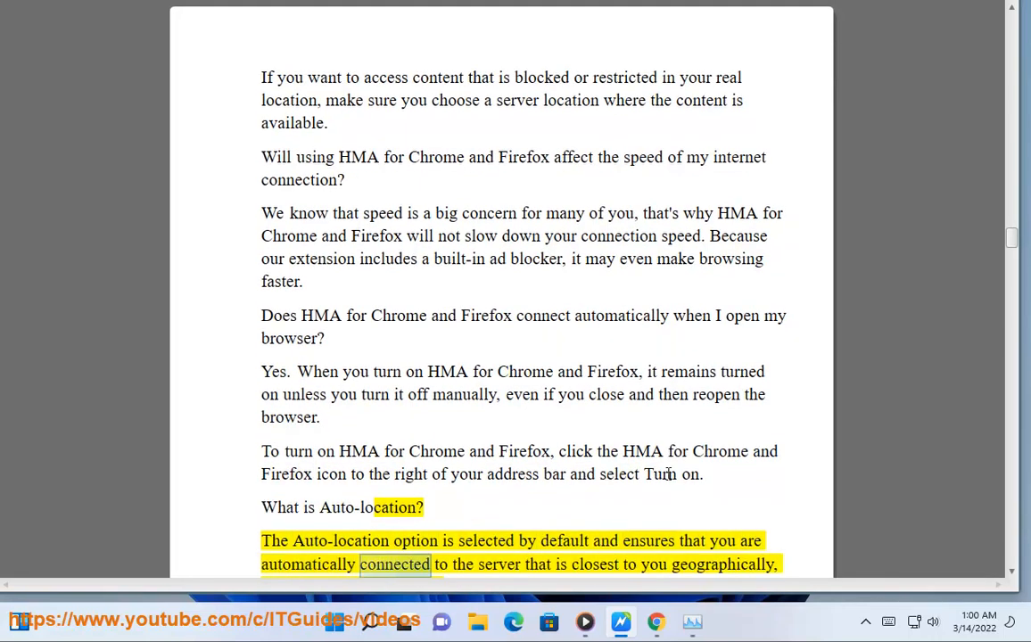
pyautogui.doubleClick(722, 563)
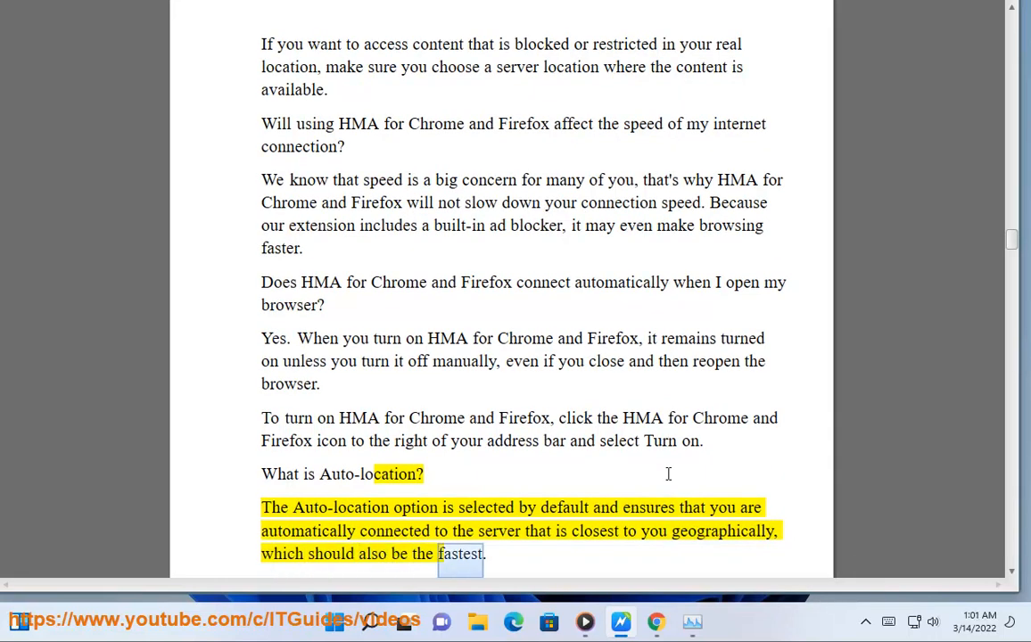
pyautogui.scroll(-3)
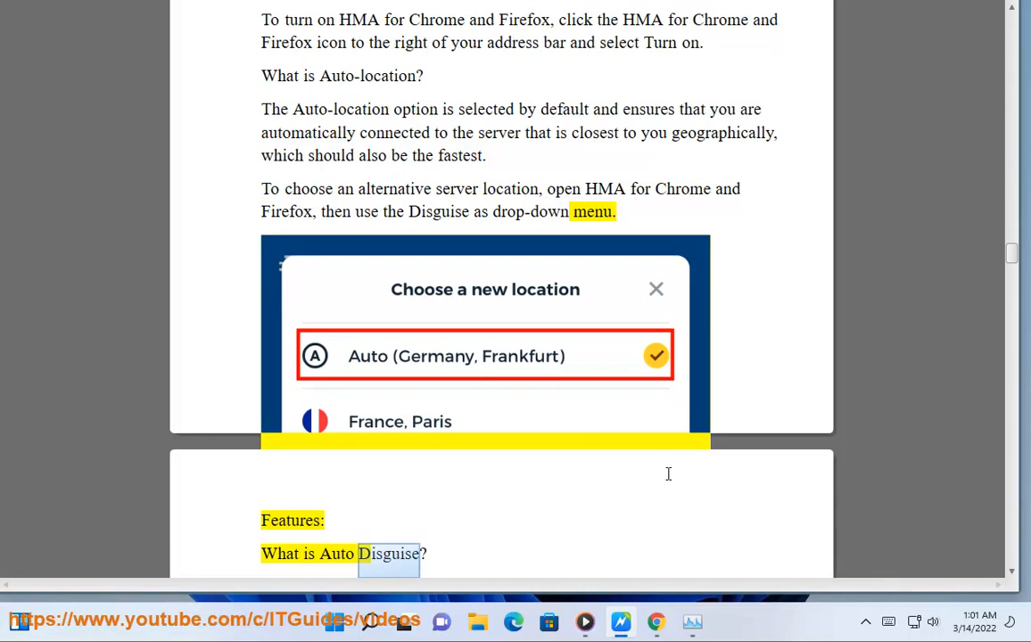
# Step: Follow the reading through Auto Disguise setup steps 1–7 to the question about HMA being turned off
pyautogui.scroll(-3)
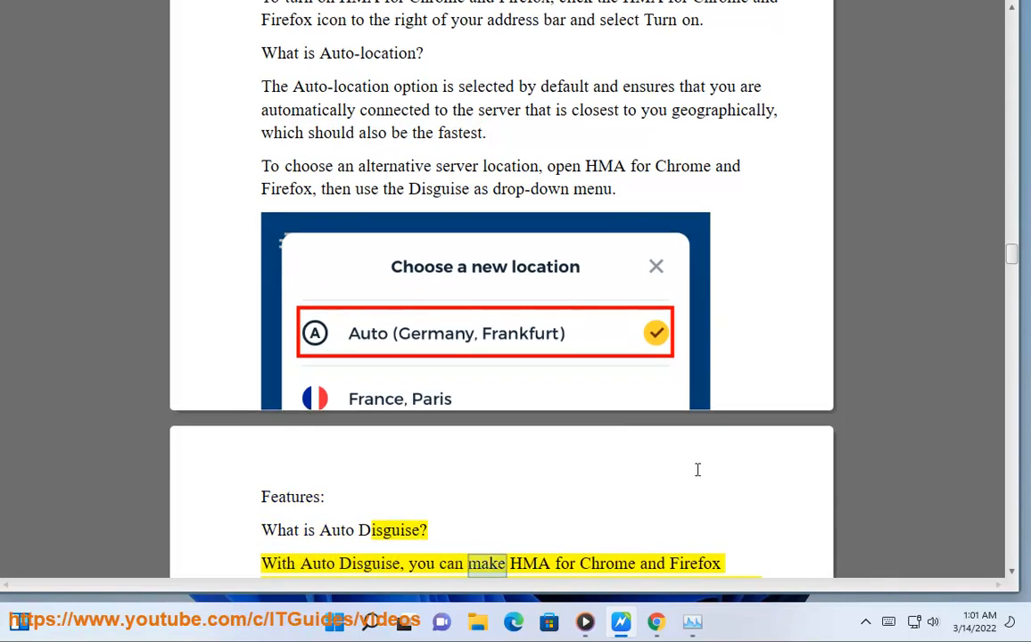
pyautogui.scroll(-3)
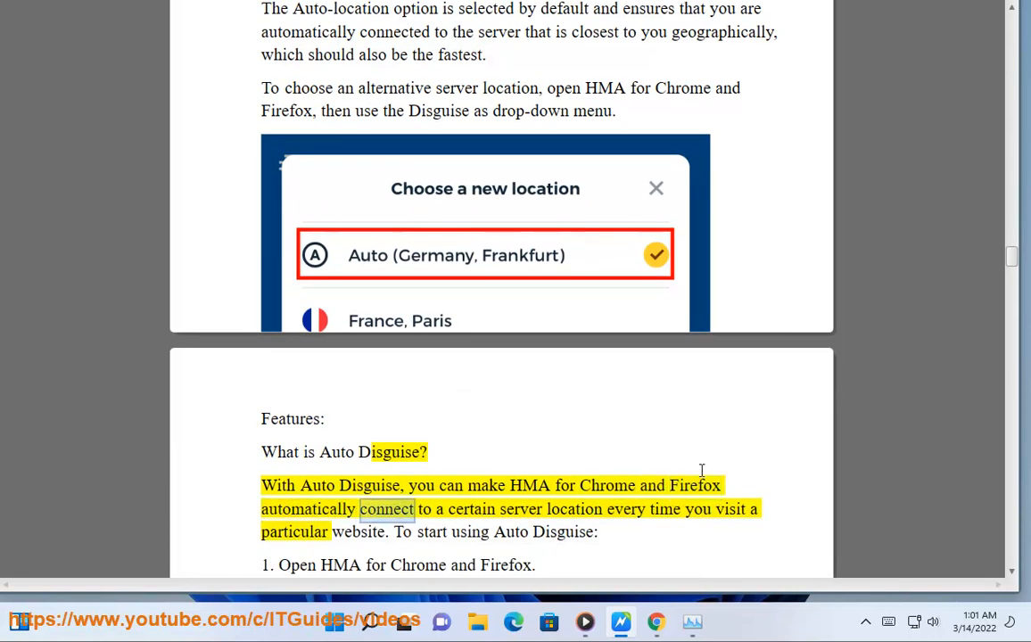
pyautogui.scroll(-3)
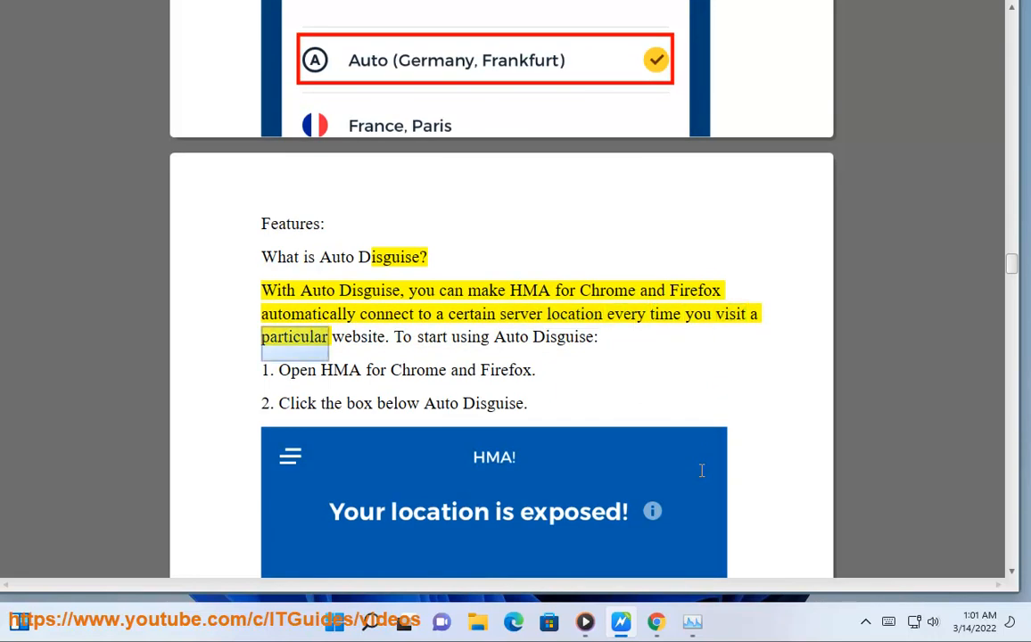
pyautogui.scroll(-3)
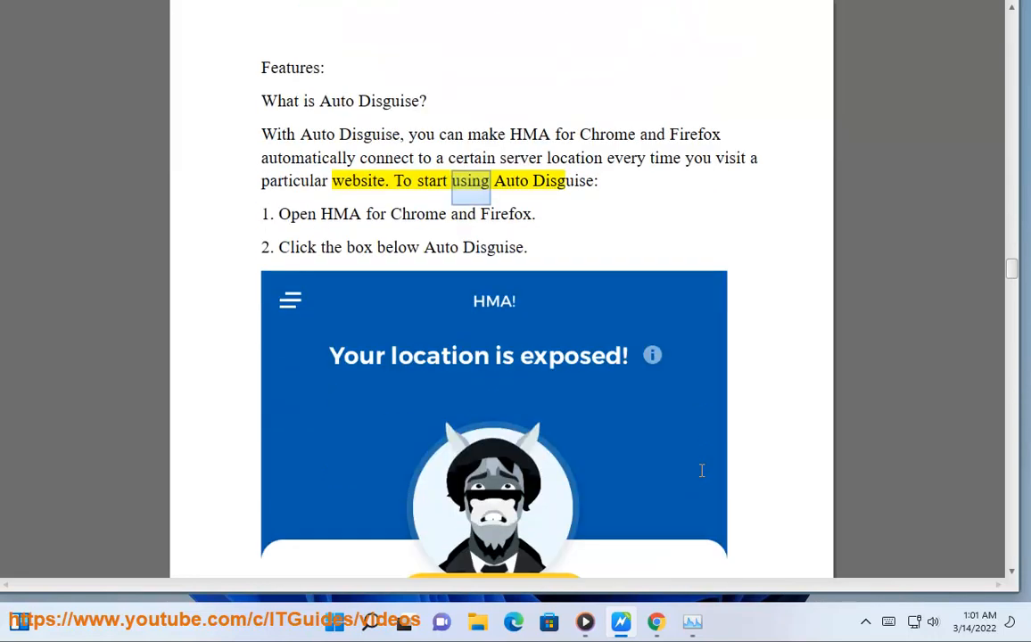
pyautogui.scroll(-3)
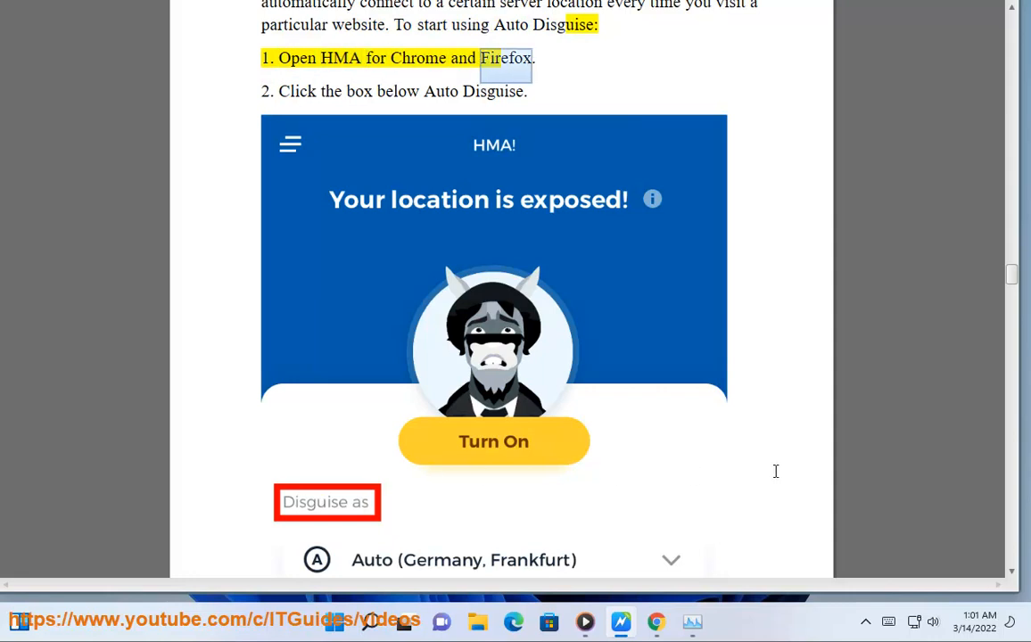
pyautogui.scroll(-3)
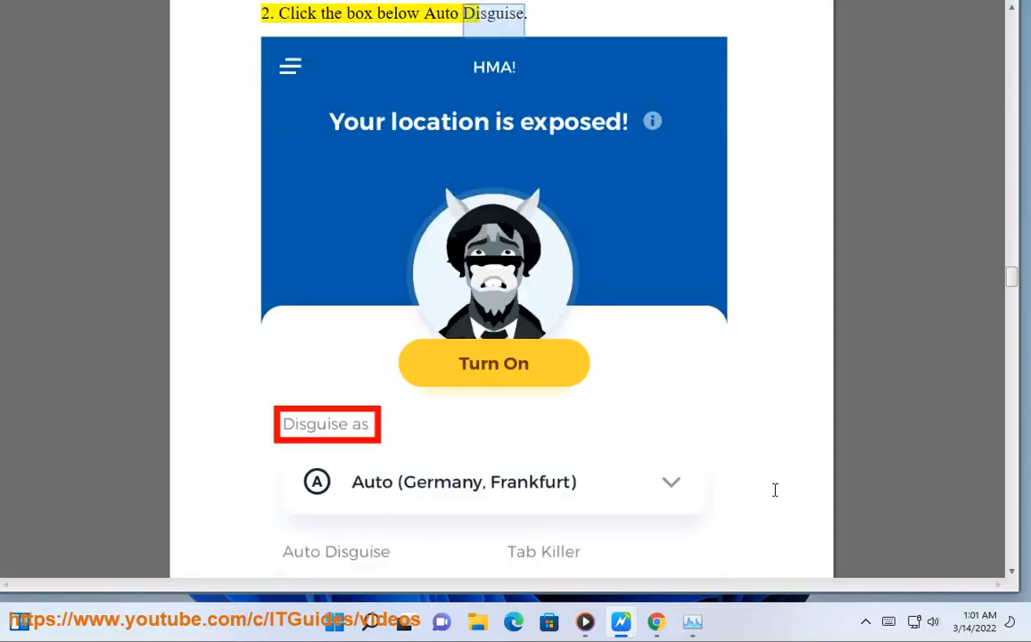
pyautogui.scroll(-3)
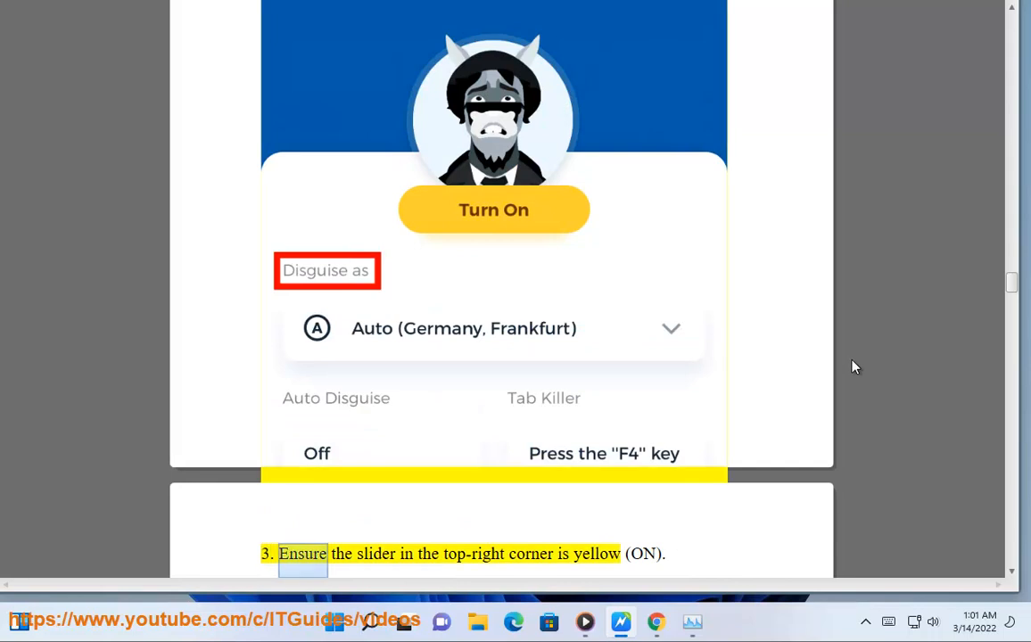
pyautogui.scroll(-3)
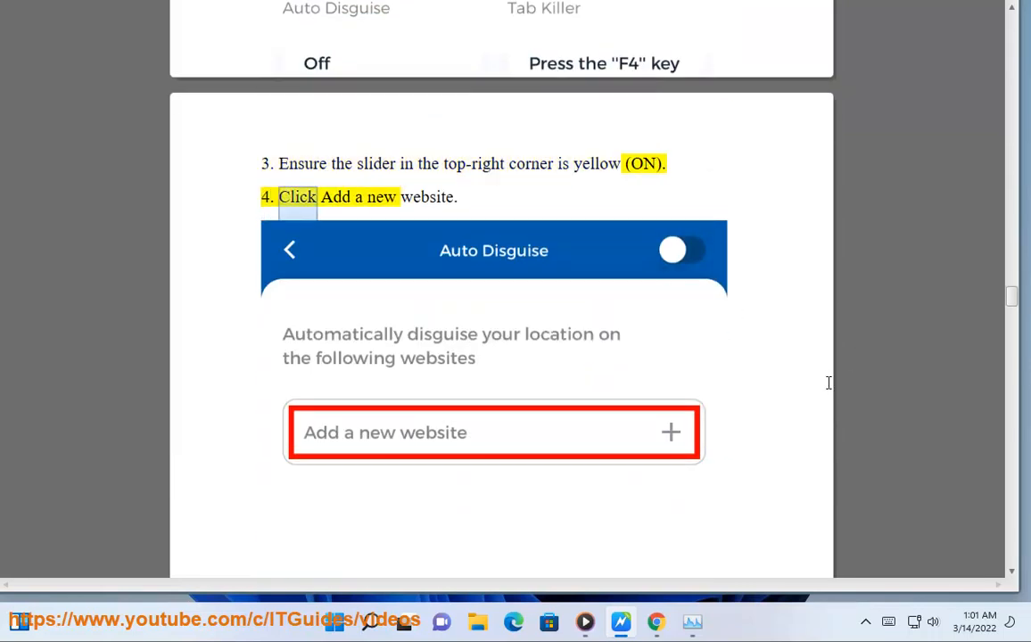
pyautogui.scroll(-3)
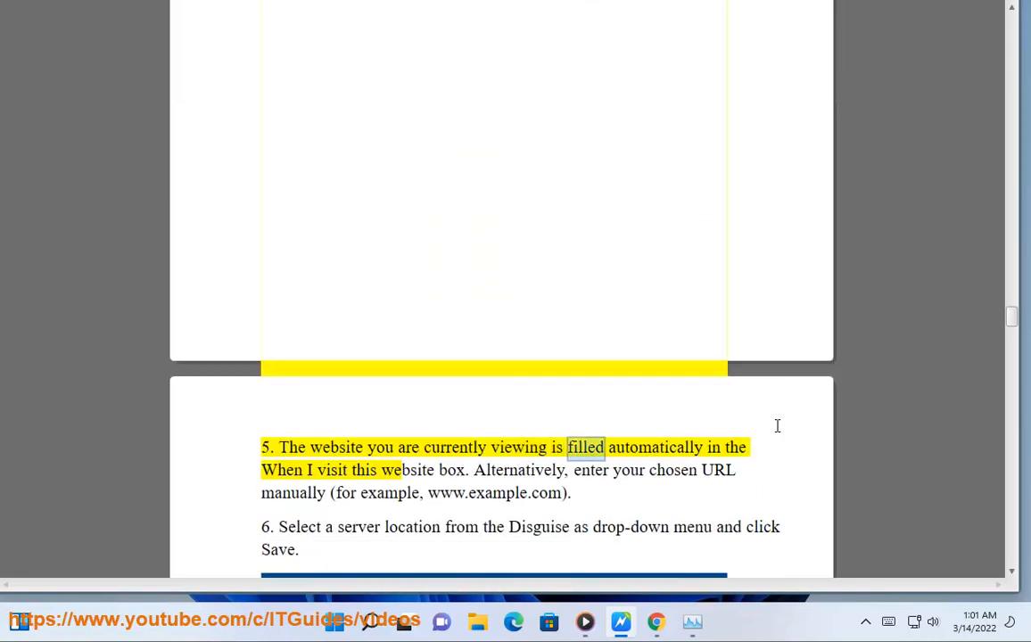
pyautogui.doubleClick(451, 470)
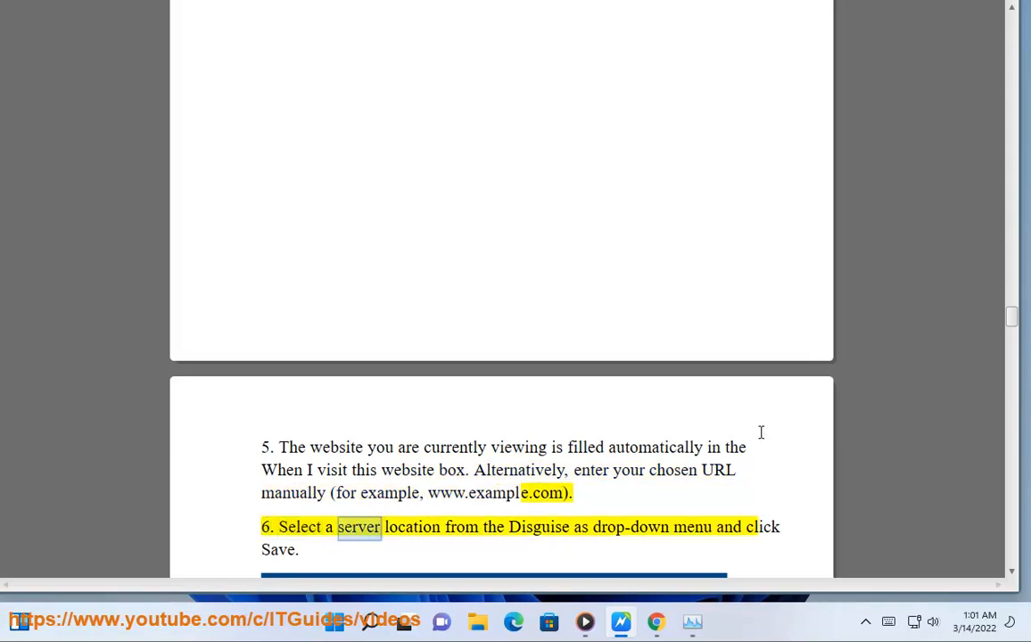
pyautogui.scroll(-3)
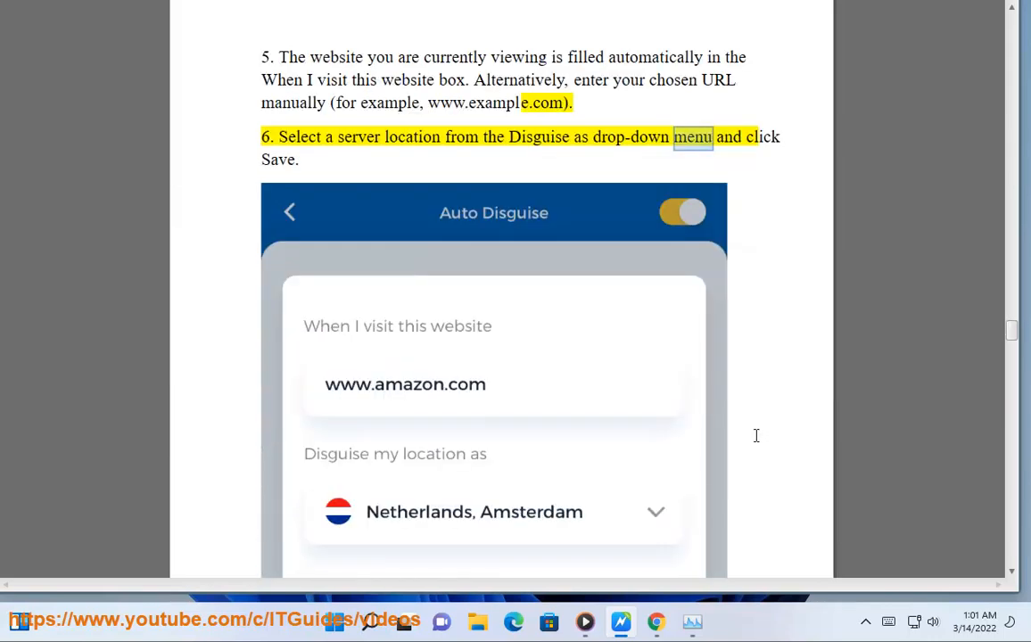
pyautogui.scroll(-3)
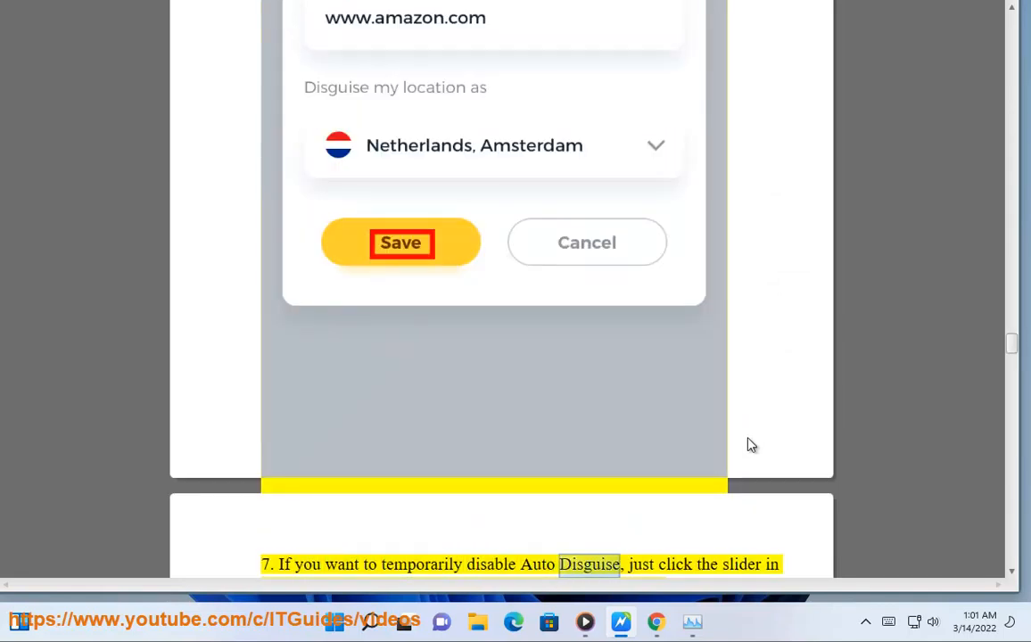
pyautogui.scroll(-3)
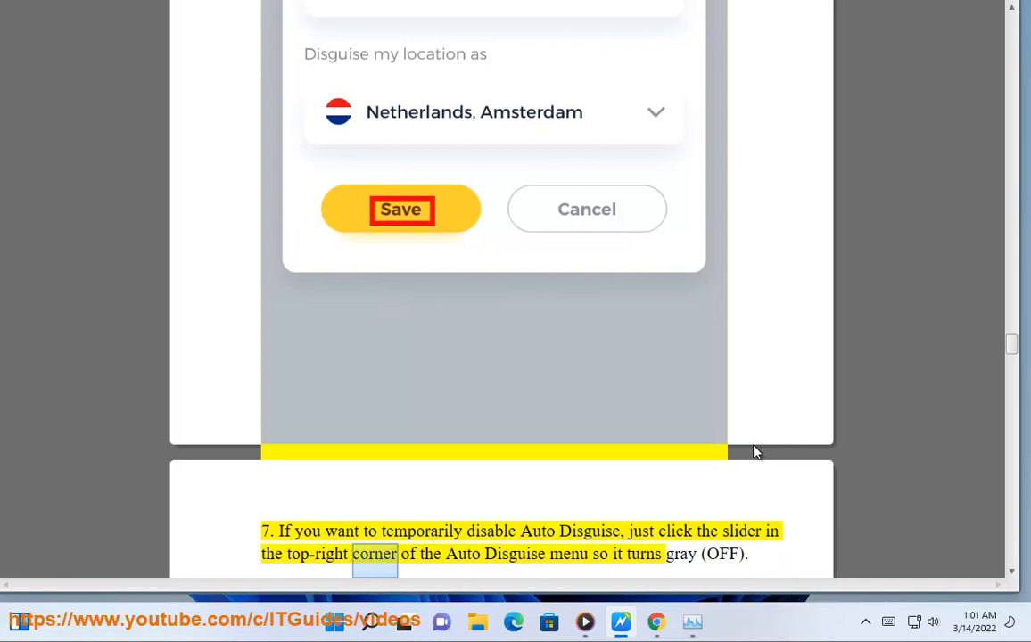
pyautogui.scroll(-3)
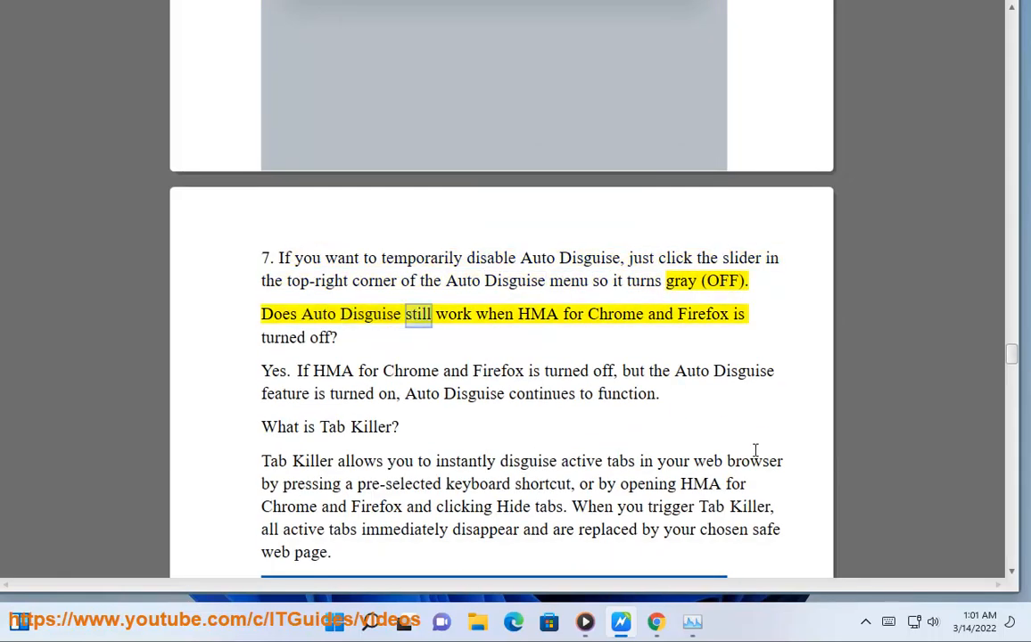
# Step: Follow the Auto Disguise answer and Tab Killer explanation being read, ending at Chrome's HMA sign-in page
pyautogui.doubleClick(283, 337)
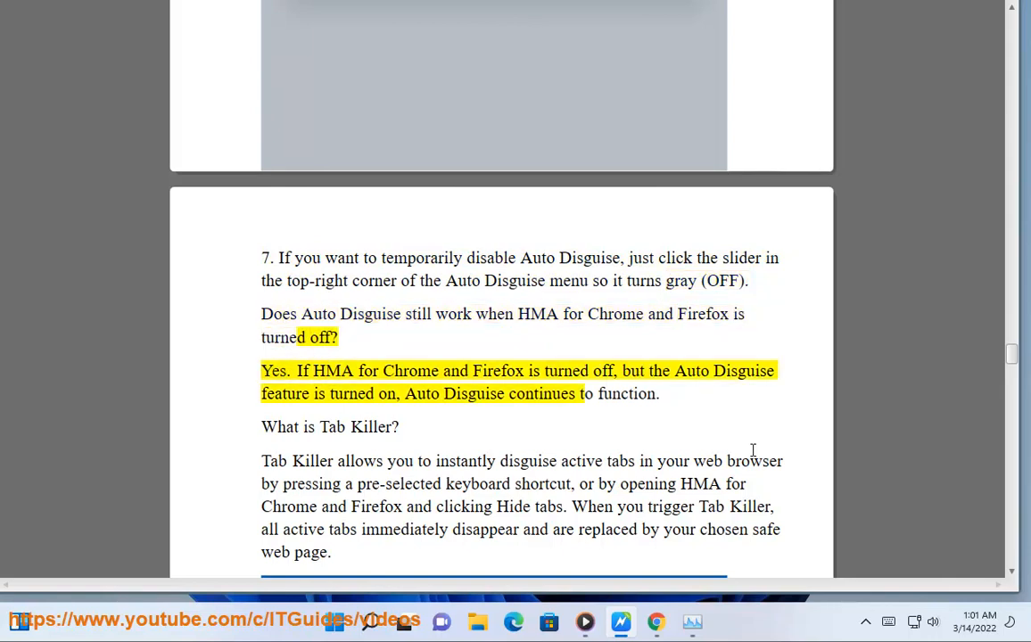
pyautogui.doubleClick(603, 370)
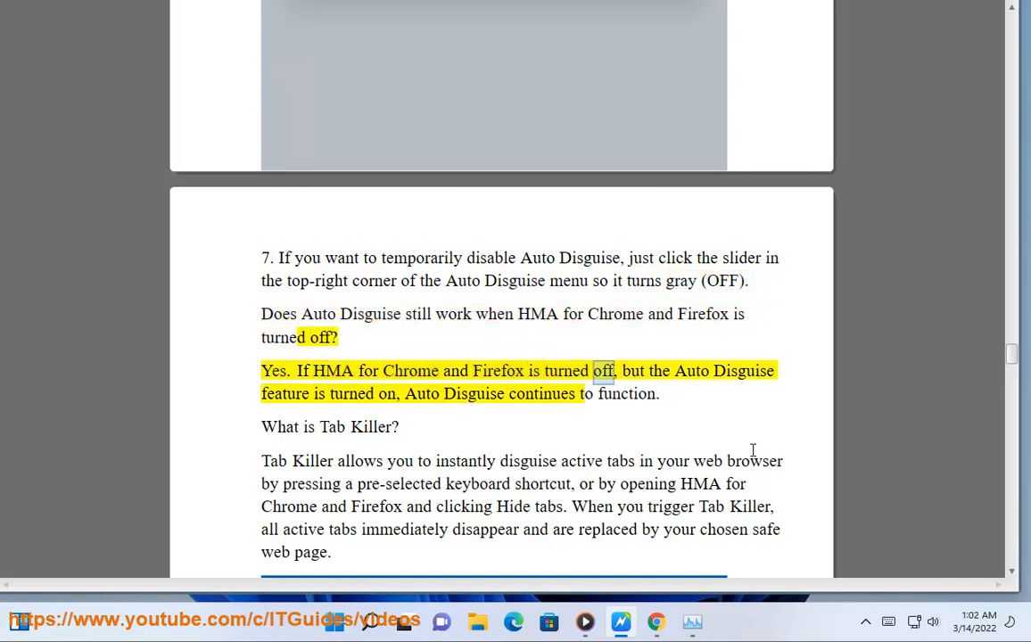
pyautogui.doubleClick(387, 394)
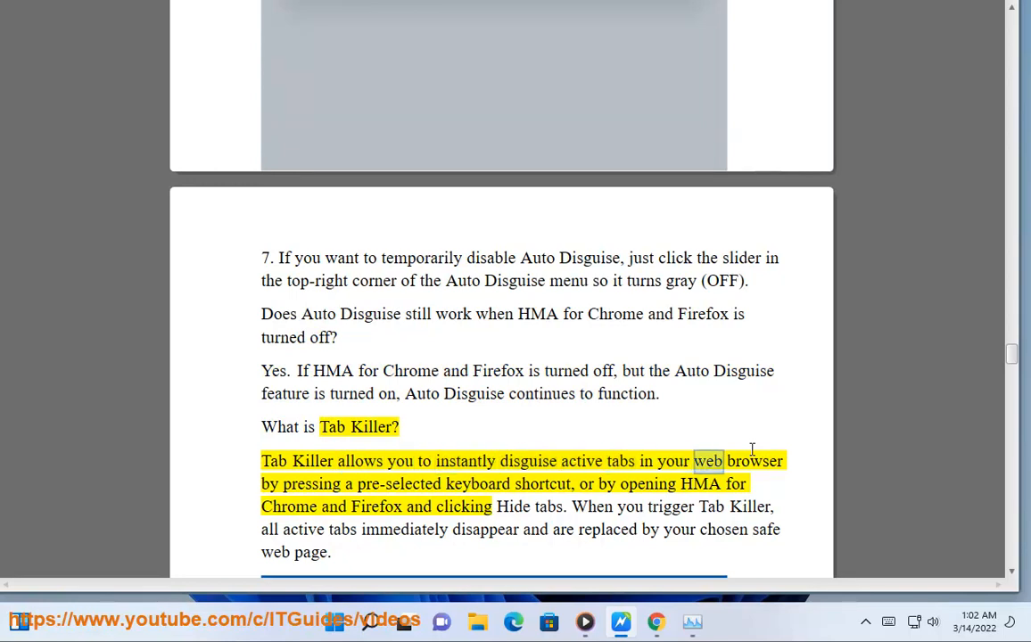
pyautogui.doubleClick(543, 484)
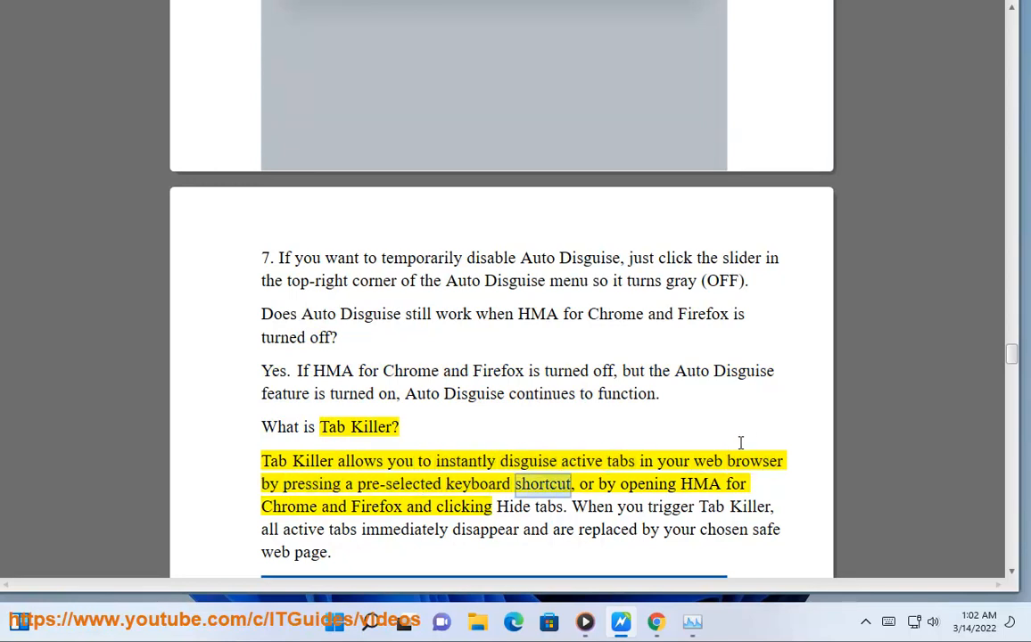
pyautogui.doubleClick(376, 505)
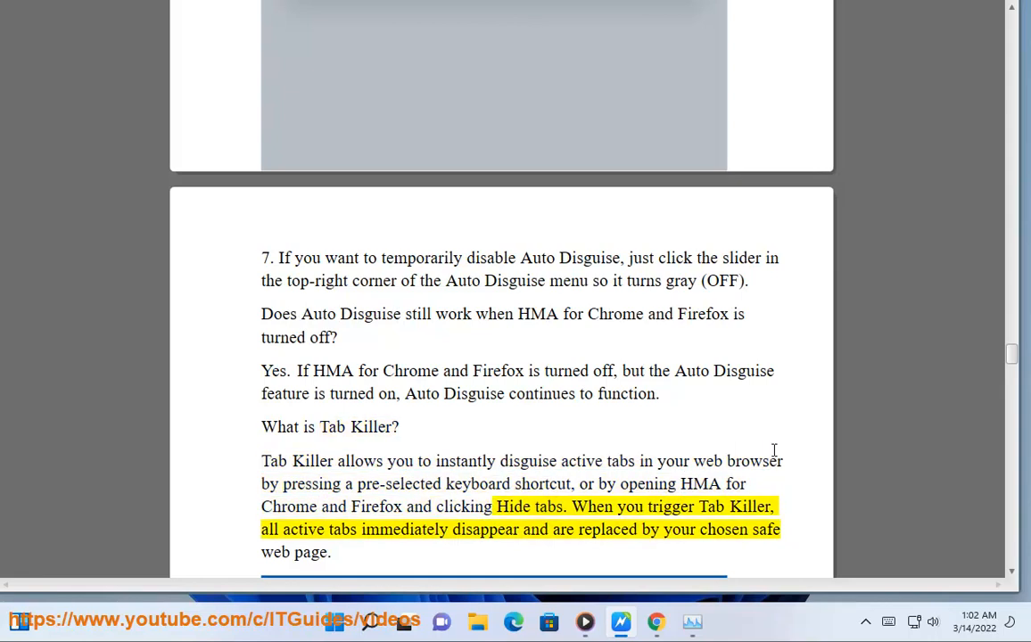
pyautogui.doubleClick(404, 529)
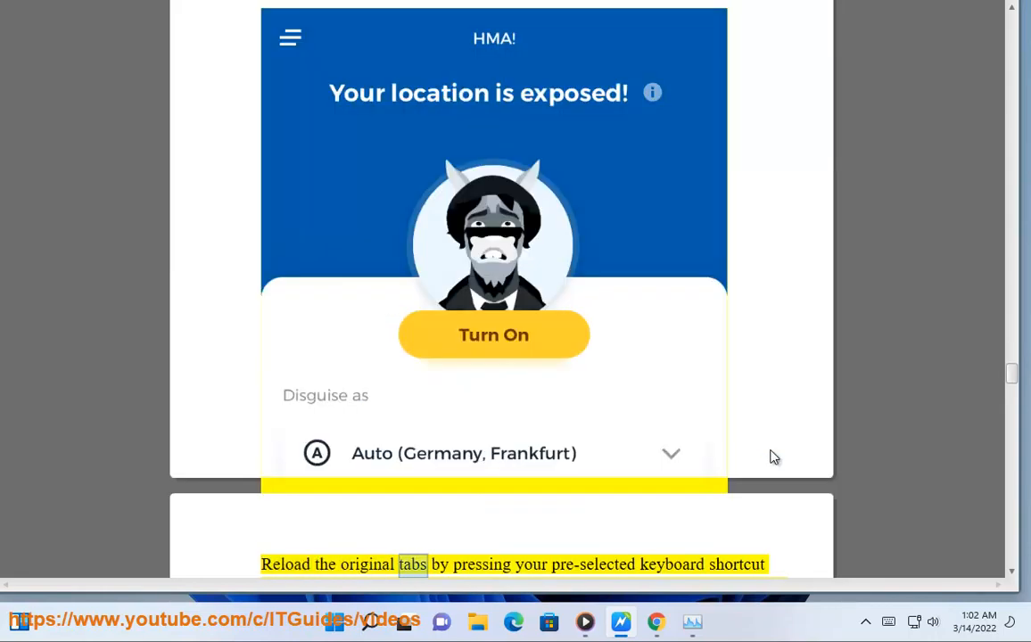
pyautogui.scroll(-3)
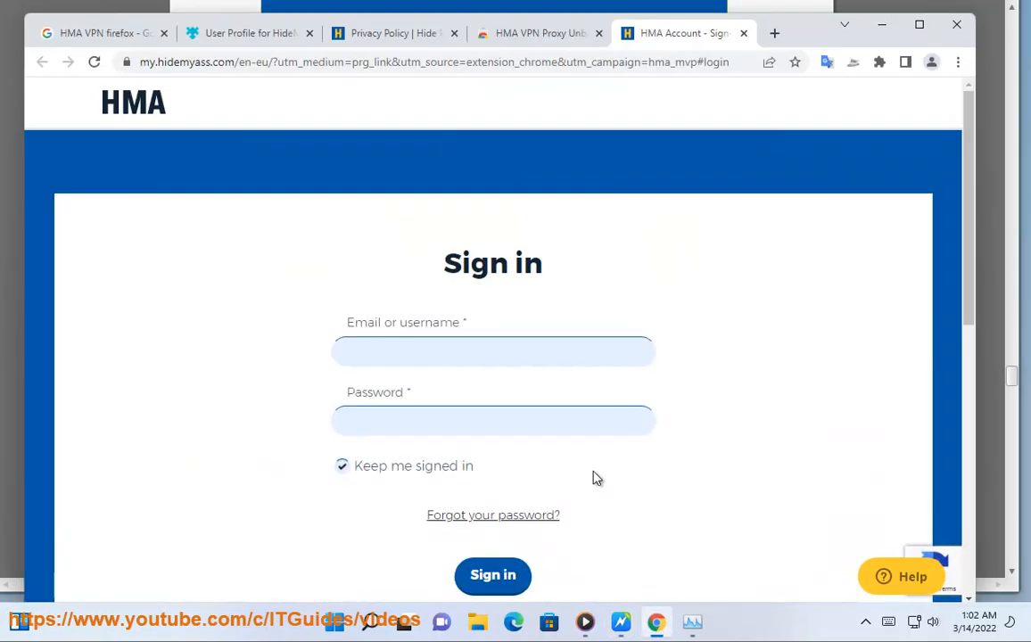
# Step: Bring up the HMA VPN Proxy Unblocker store listing's overview down to its media carousel
pyautogui.click(539, 33)
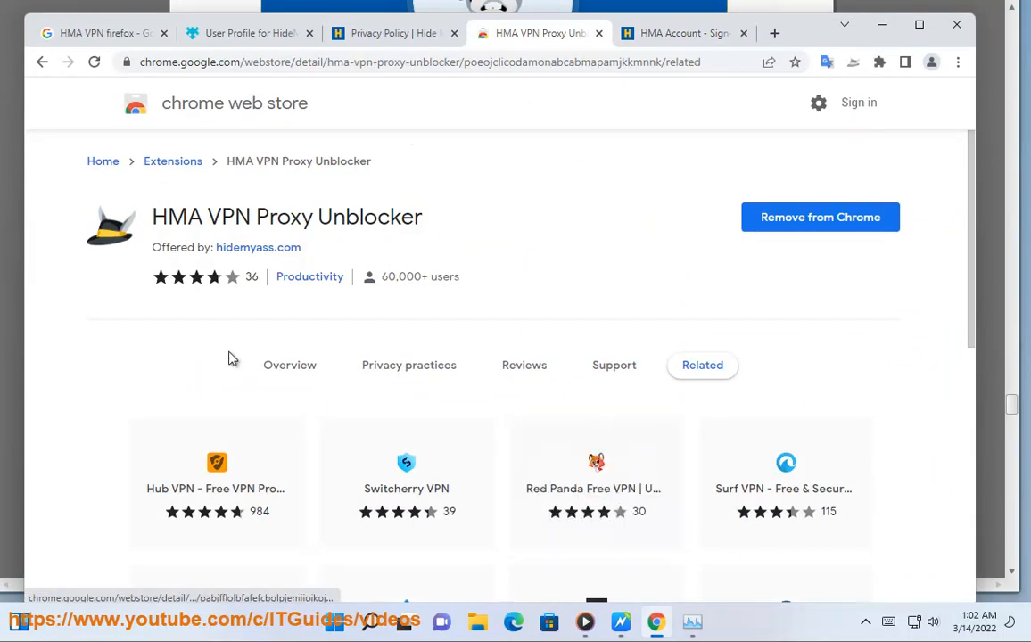
pyautogui.scroll(-3)
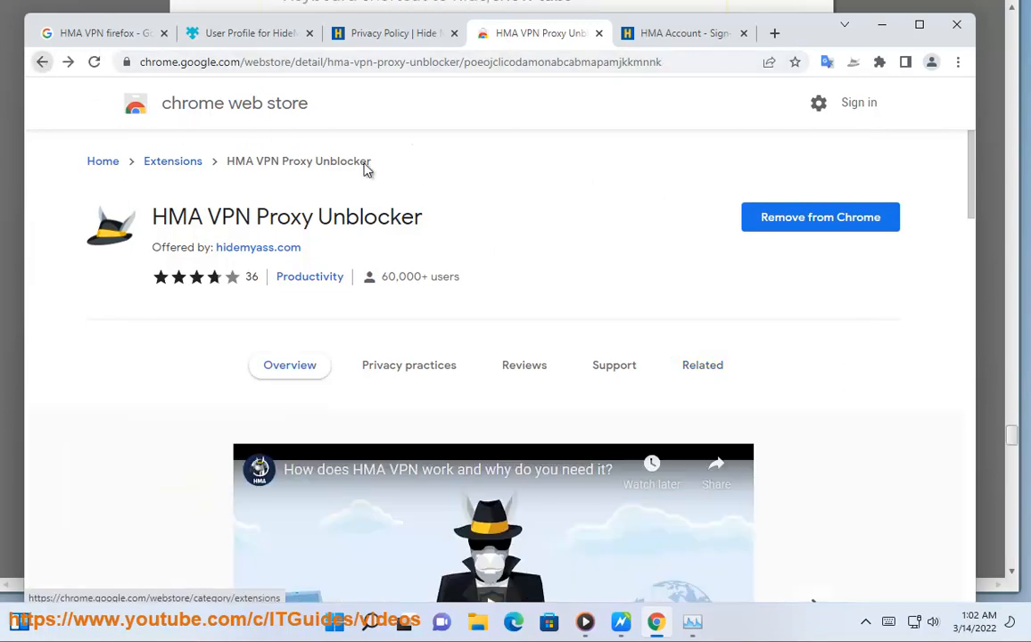
pyautogui.scroll(-3)
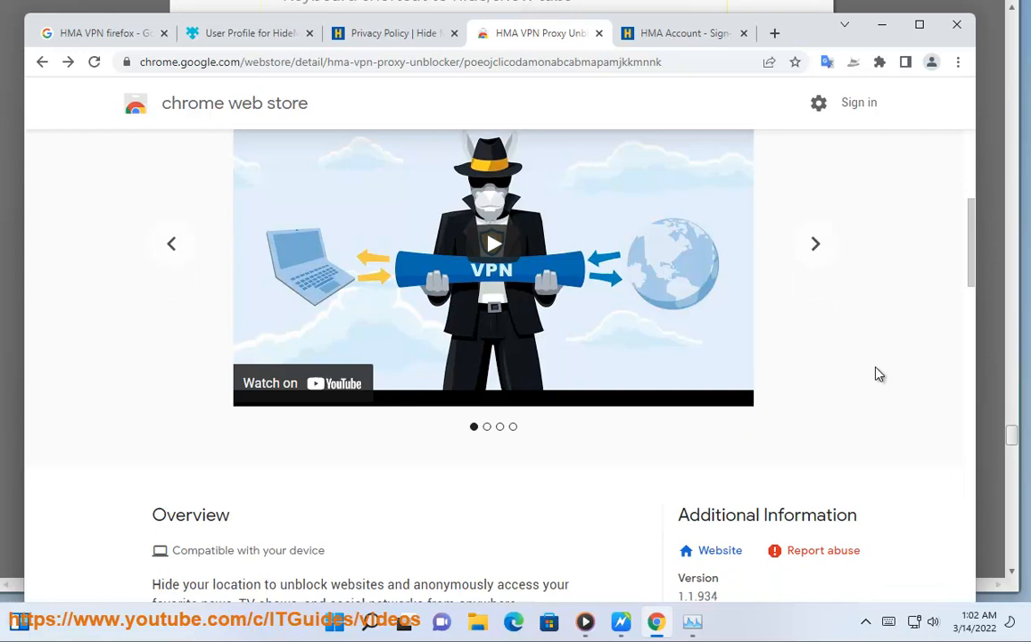
pyautogui.scroll(-3)
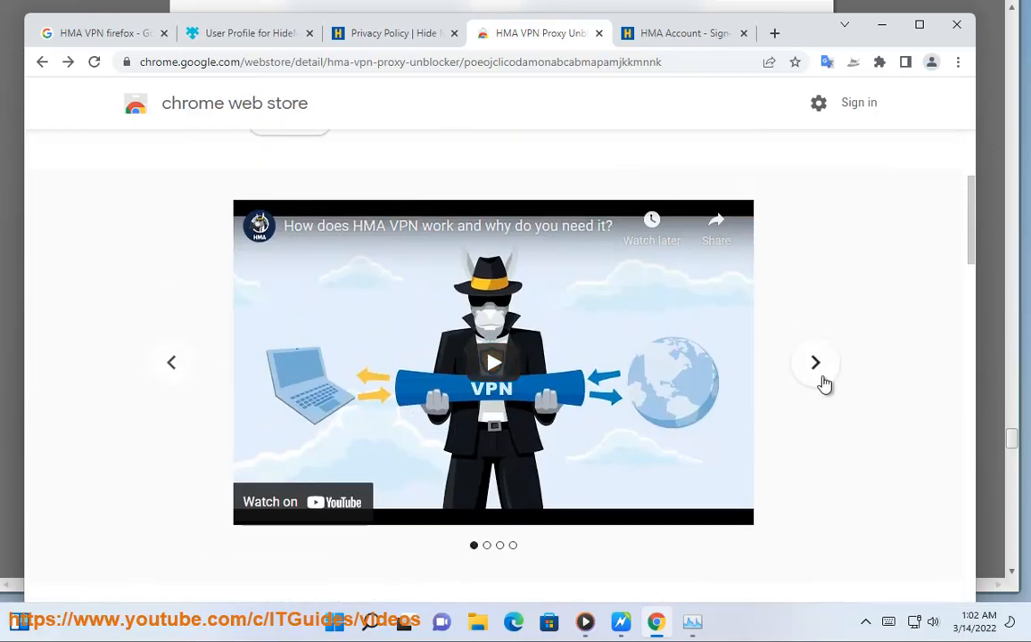
# Step: Advance the listing's screenshot carousel on to the next promotional slides
pyautogui.click(814, 362)
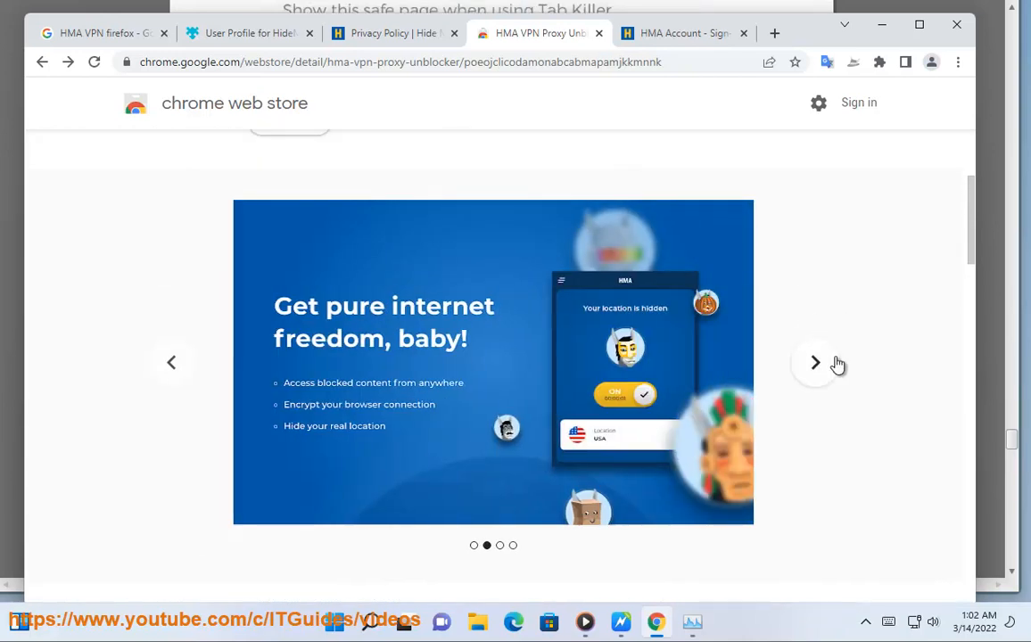
pyautogui.click(815, 362)
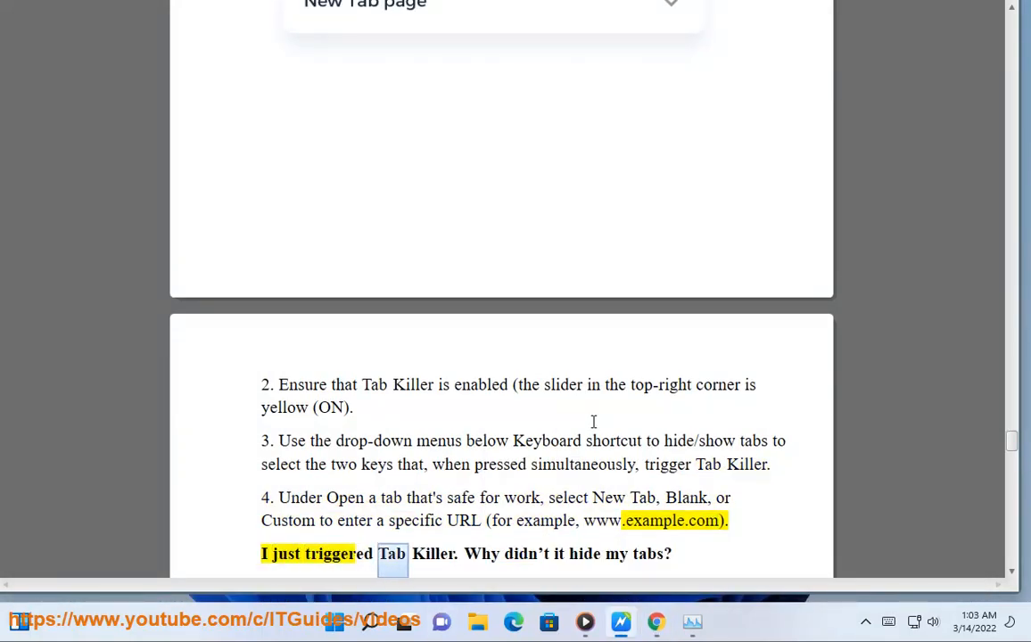
# Step: Follow the read-aloud of the 'Why didn't it hide my tabs?' answer through reopening tabs
pyautogui.scroll(-3)
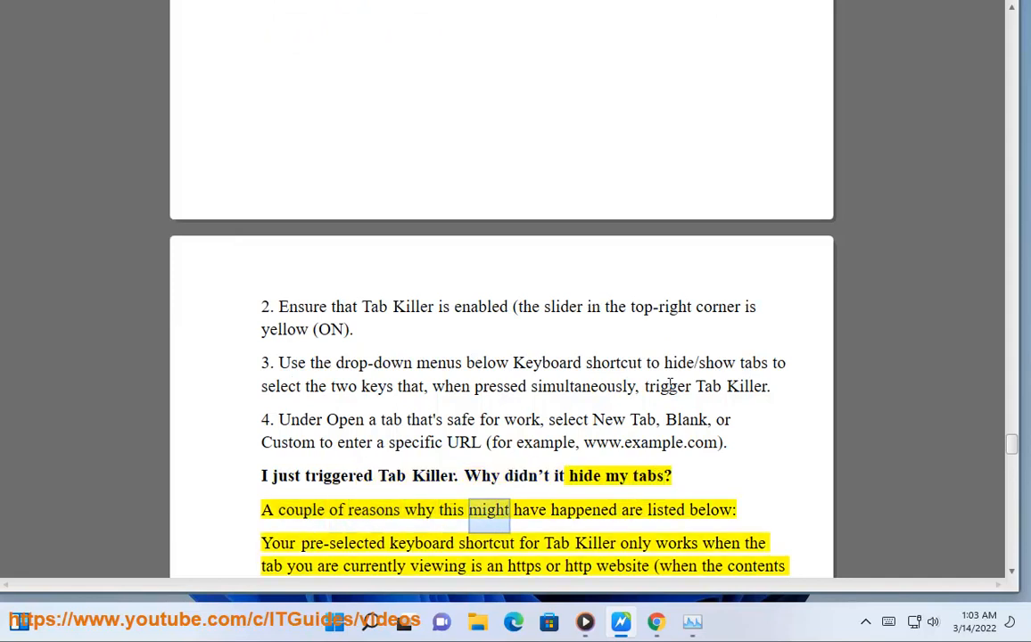
pyautogui.doubleClick(421, 544)
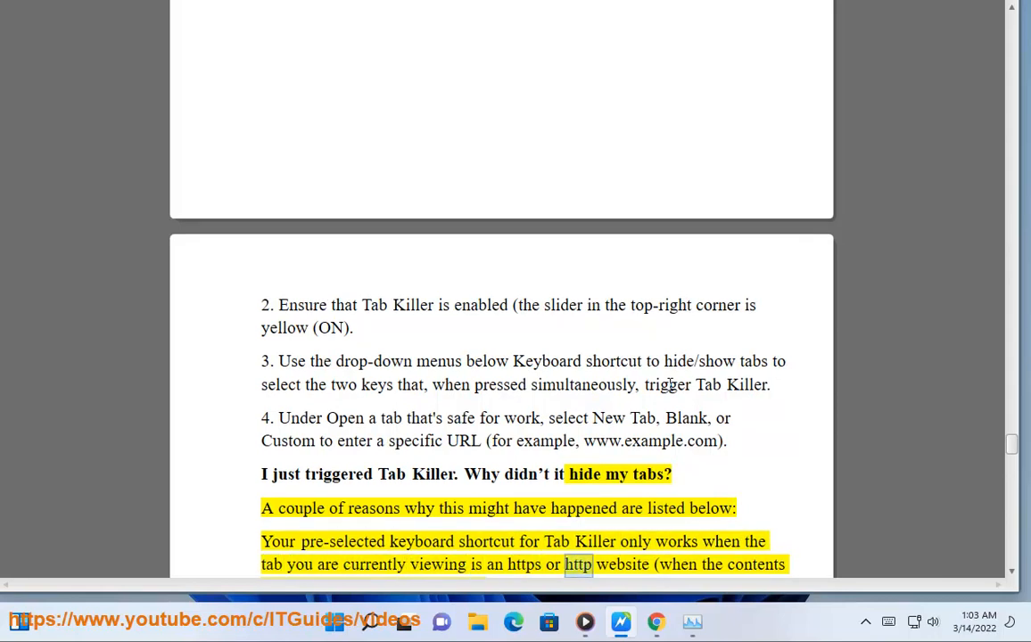
pyautogui.scroll(-3)
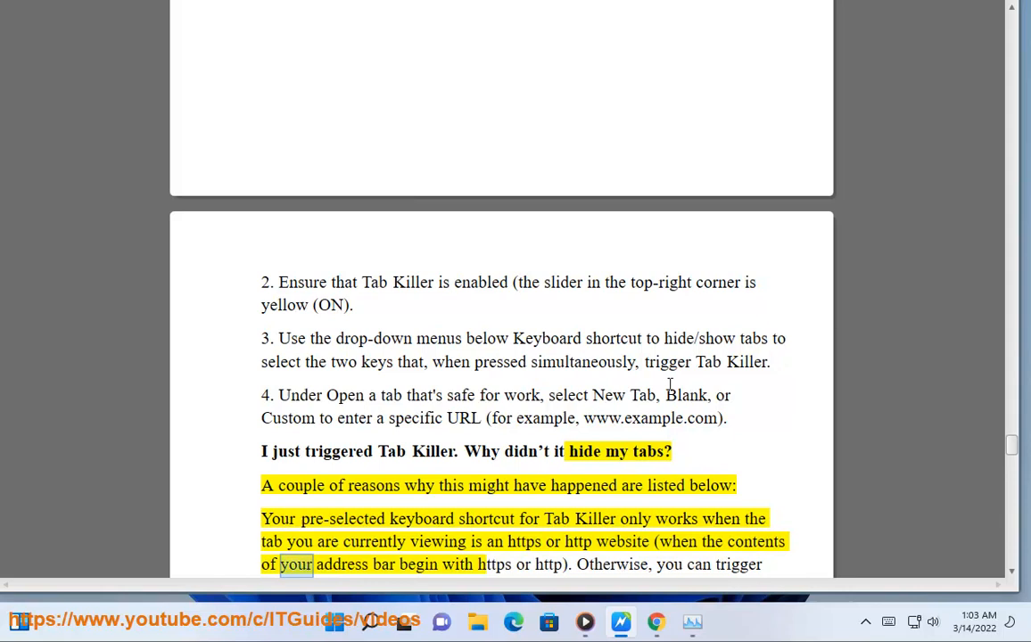
pyautogui.doubleClick(549, 564)
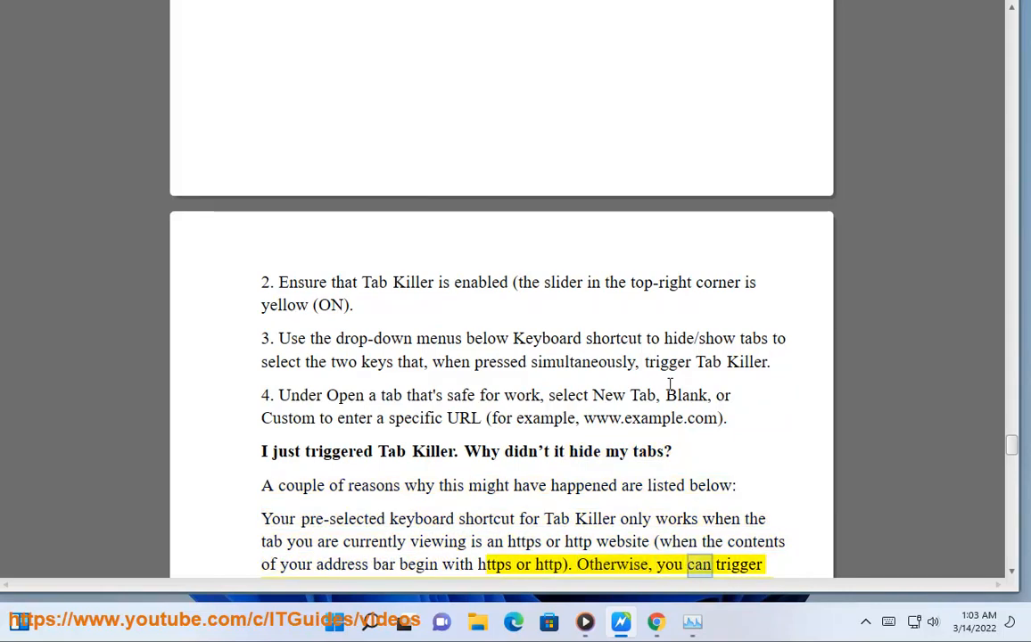
pyautogui.scroll(-3)
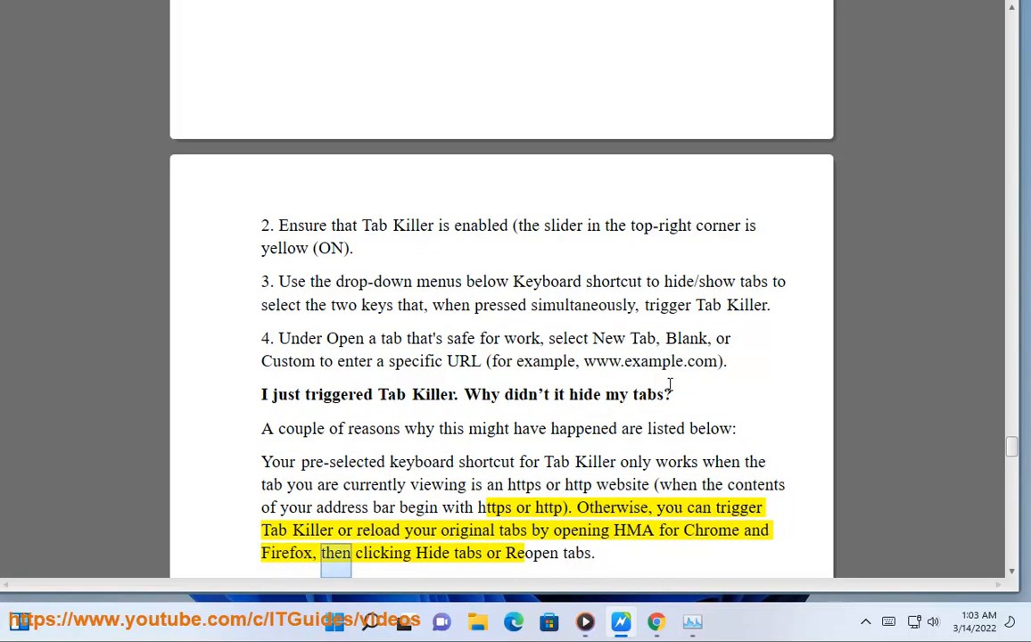
pyautogui.doubleClick(577, 553)
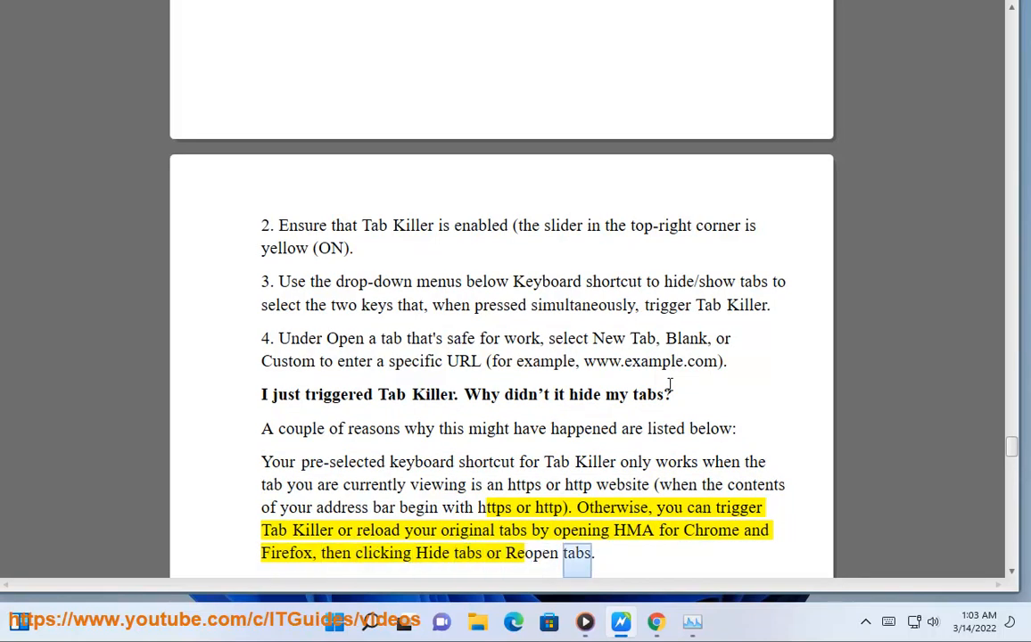
# Step: Follow playback past the hidden-tabs screenshot and installation caveat to the 'What is Web RTC Blocker?' heading
pyautogui.scroll(-3)
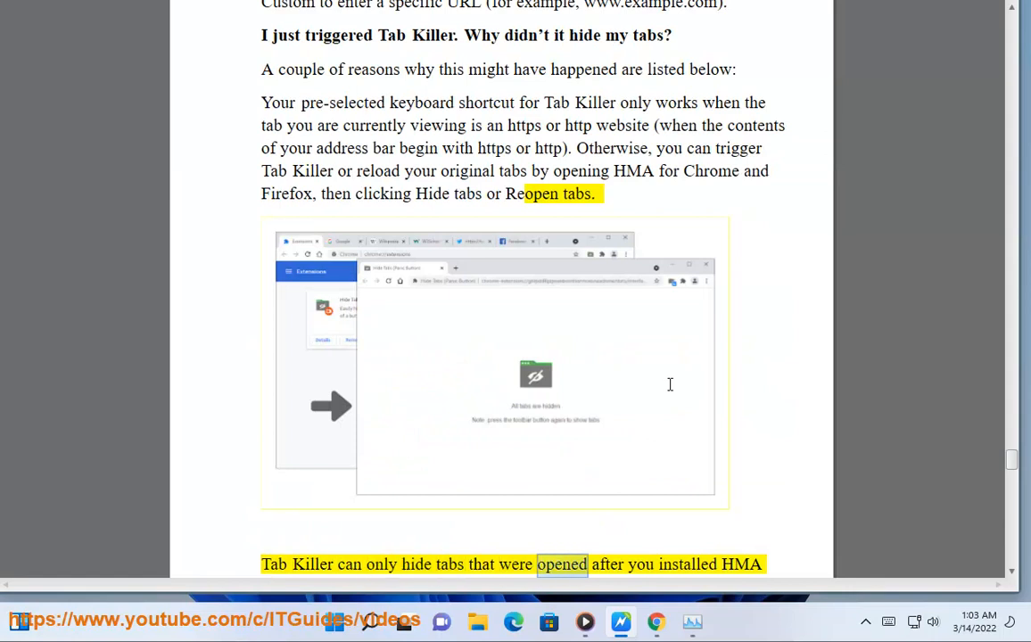
pyautogui.scroll(-3)
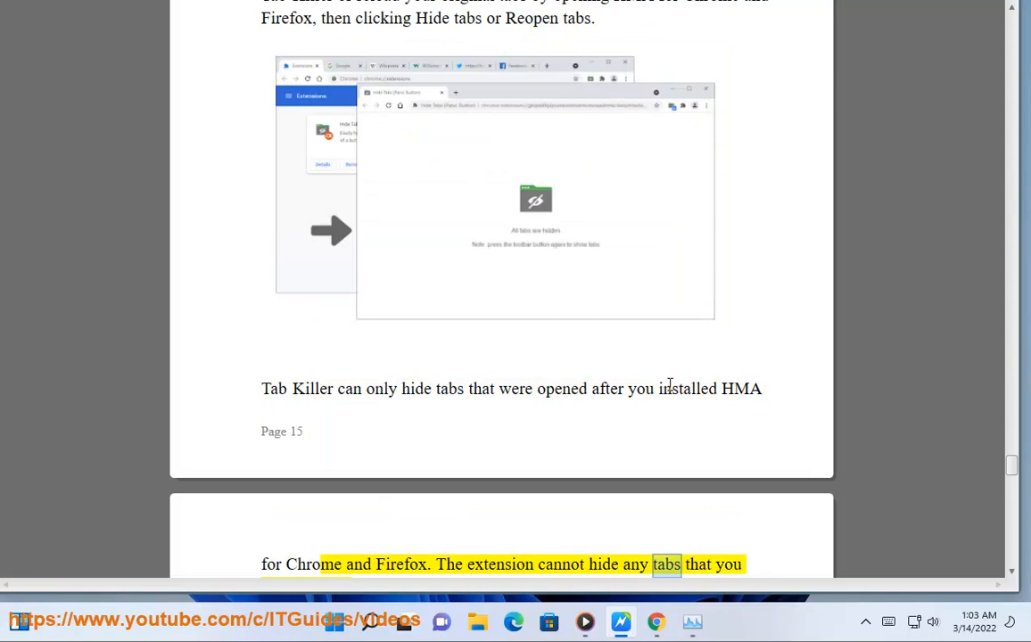
pyautogui.scroll(-3)
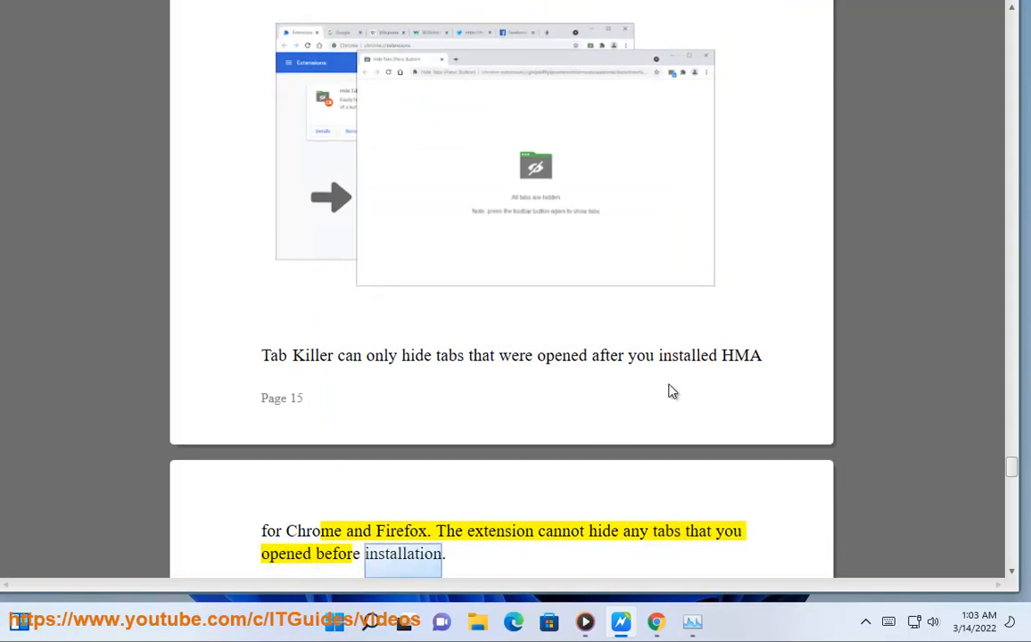
pyautogui.scroll(-3)
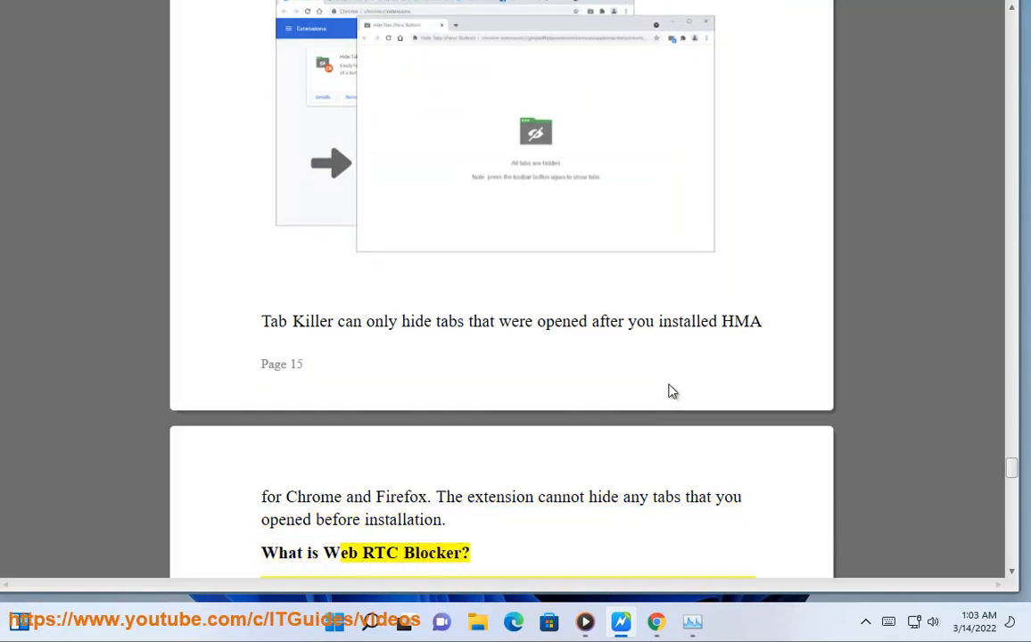
pyautogui.scroll(-3)
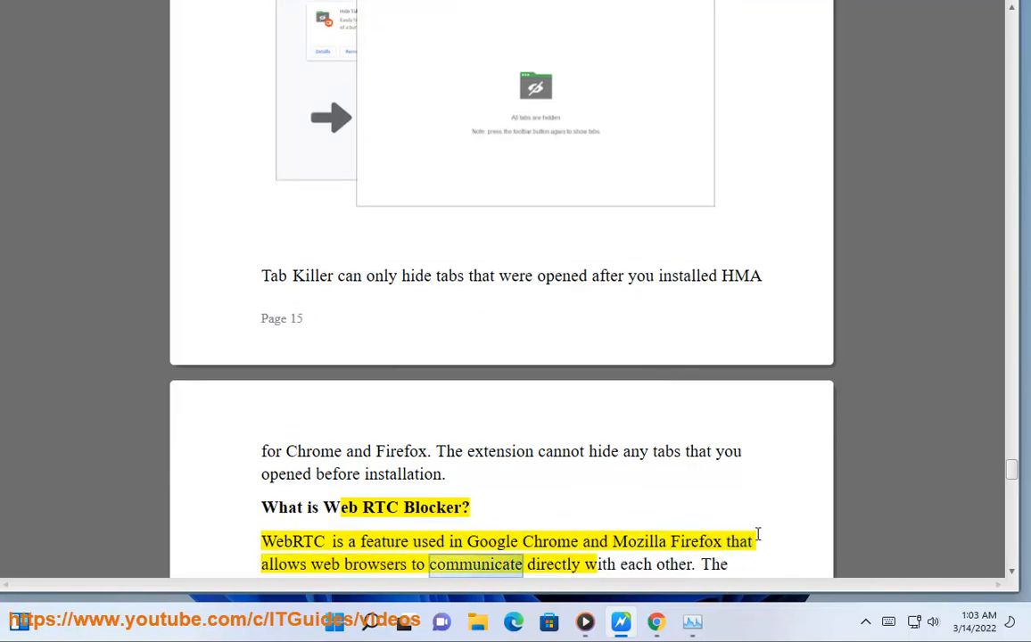
pyautogui.scroll(-3)
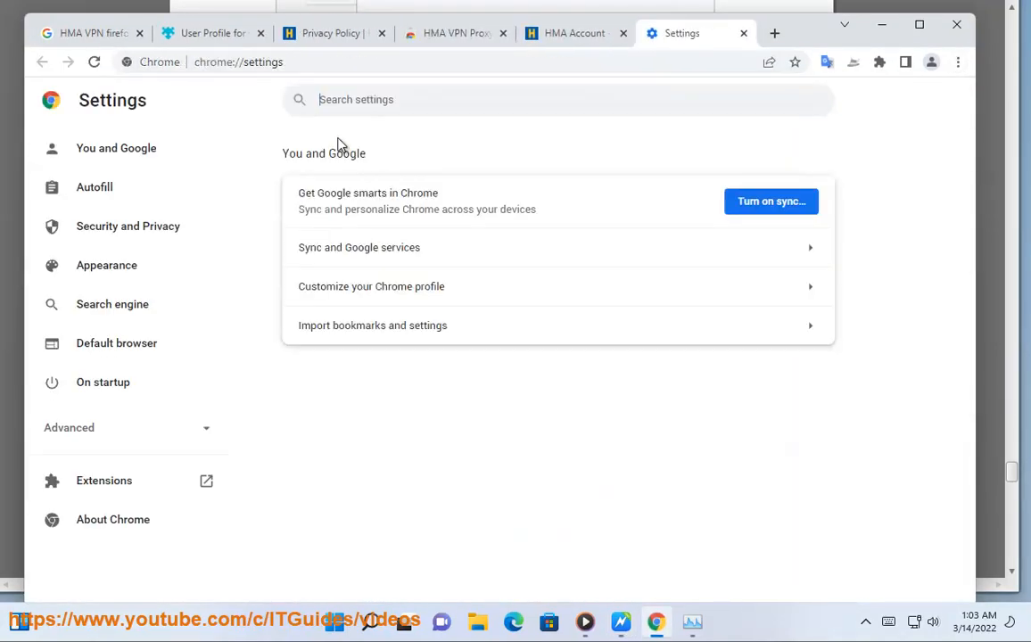
# Step: Search Google for 'webrtc' and select 'WebRTC' in the top result to show its overview panel
pyautogui.click(89, 33)
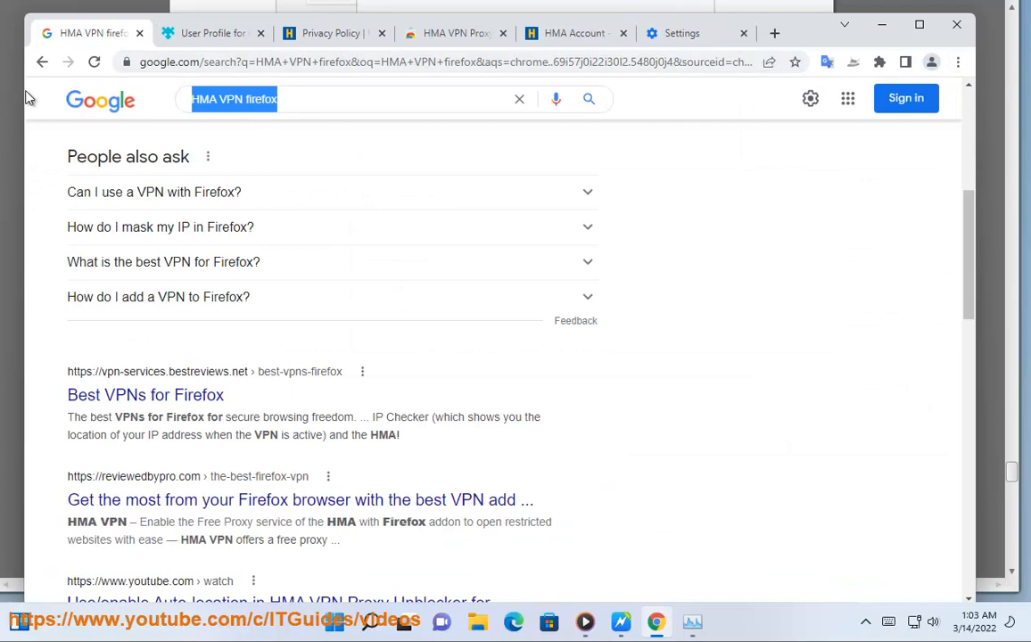
pyautogui.write('webrtc')
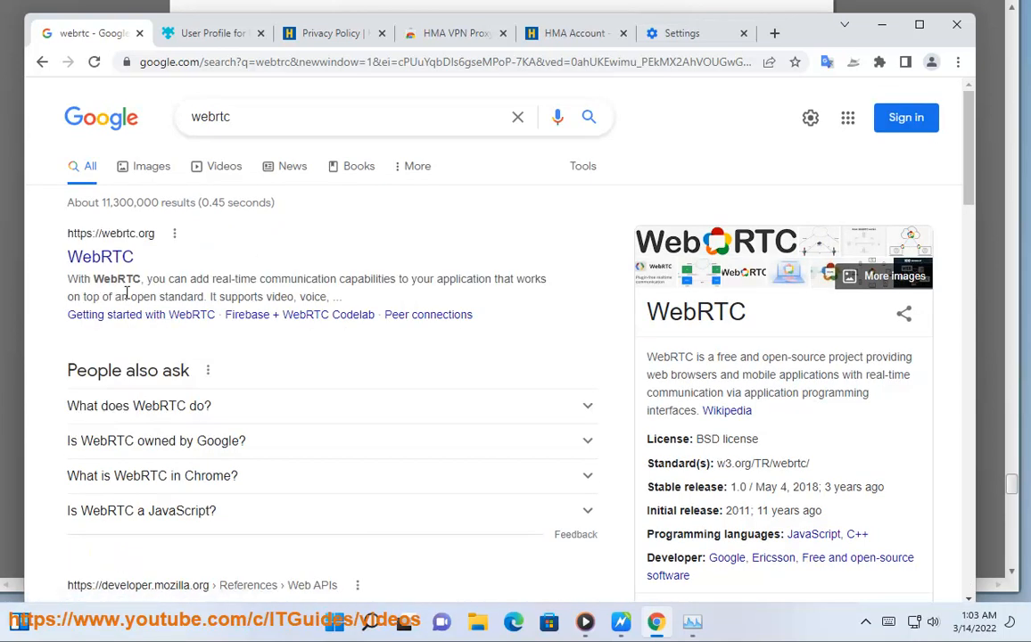
pyautogui.doubleClick(116, 278)
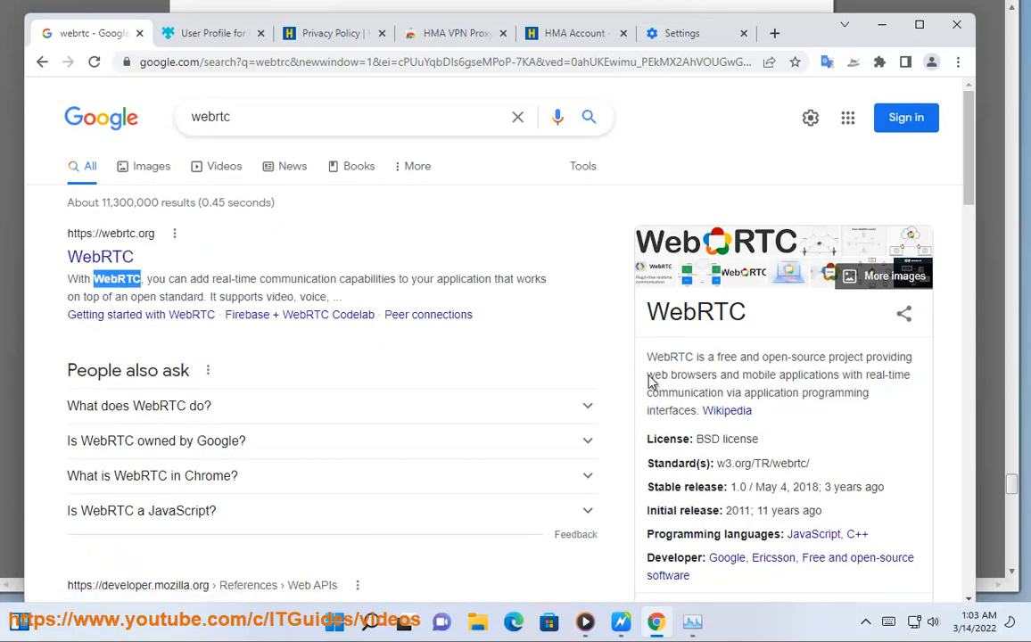
pyautogui.moveTo(759, 462)
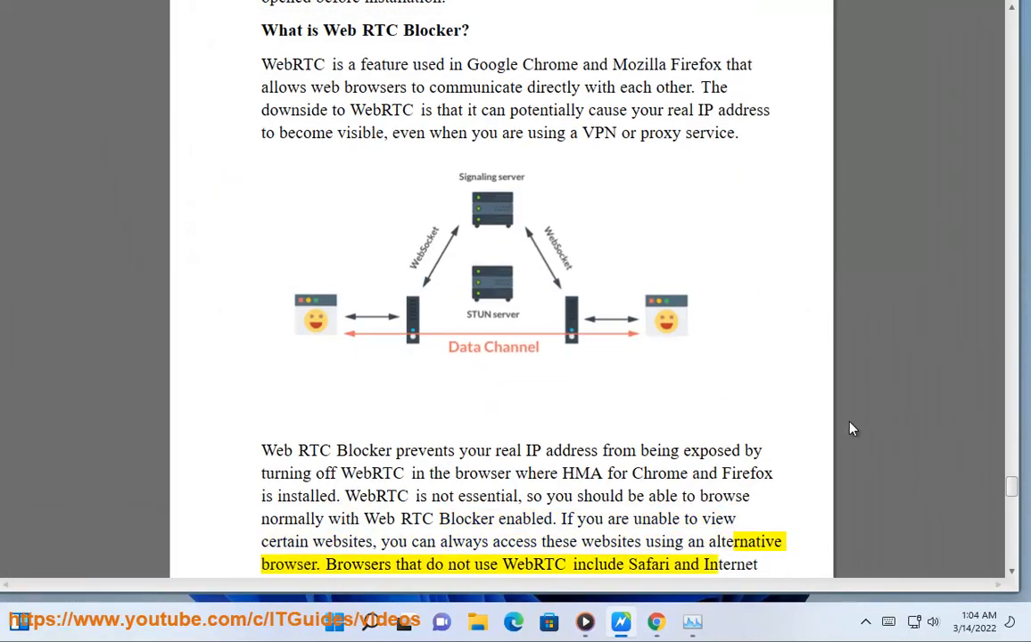
# Step: Follow the read-aloud of the Web RTC Blocker description through the first enabling steps to the slider step
pyautogui.doubleClick(648, 563)
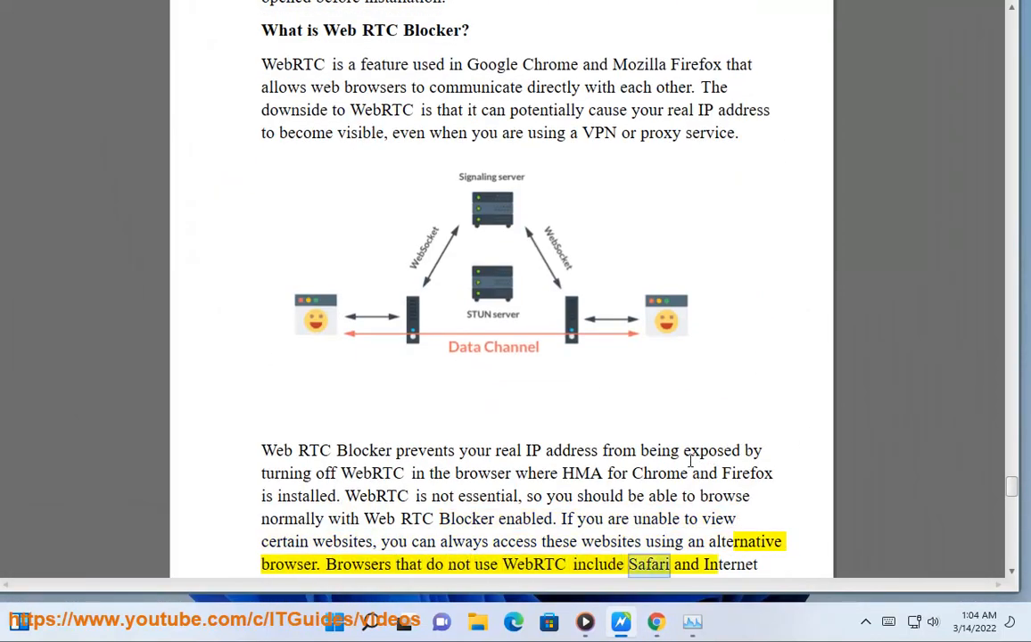
pyautogui.scroll(-3)
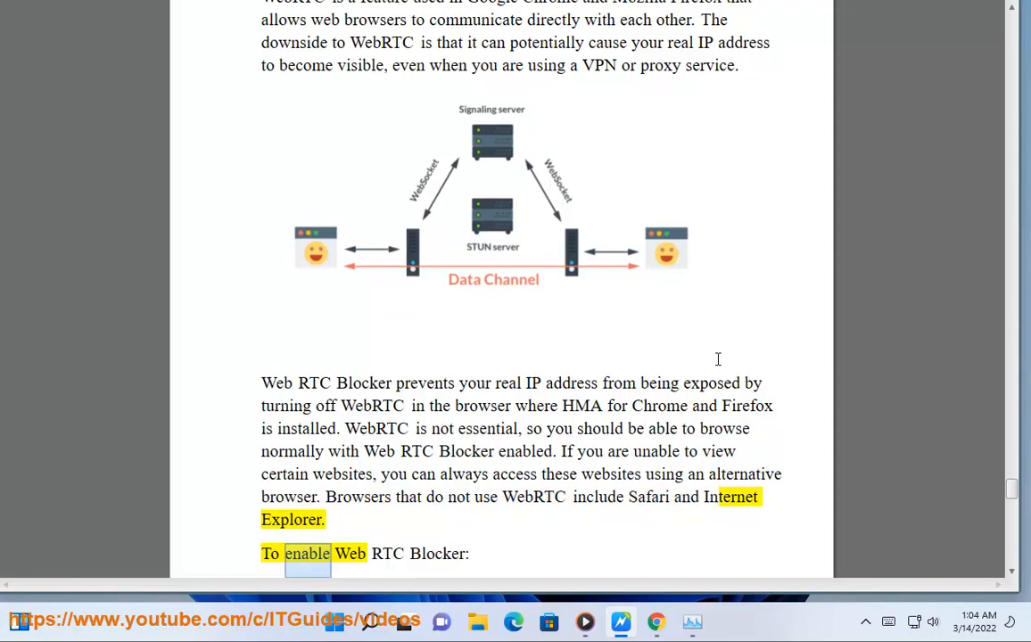
pyautogui.scroll(-3)
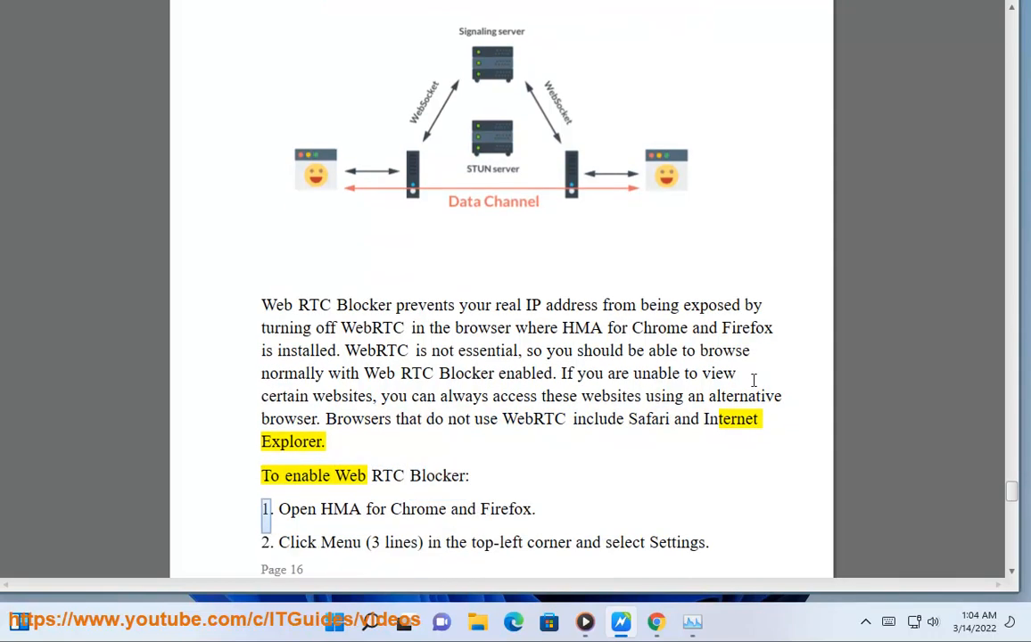
pyautogui.scroll(-3)
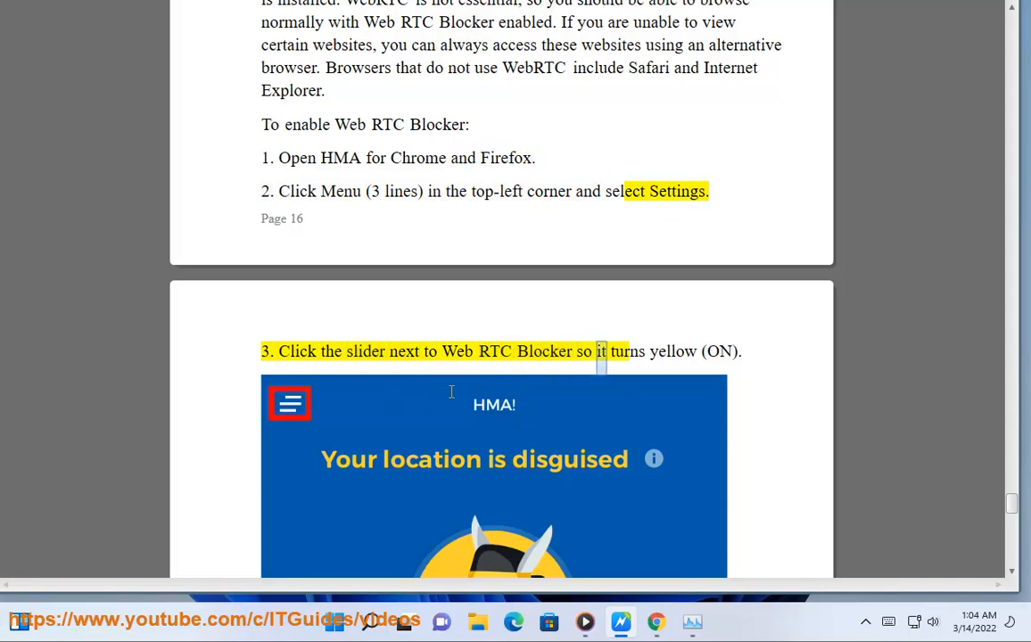
# Step: Follow step 3 and the Note that Web RTC Blocker is for VPN users, dismissing the popped-up HMA window
pyautogui.scroll(-3)
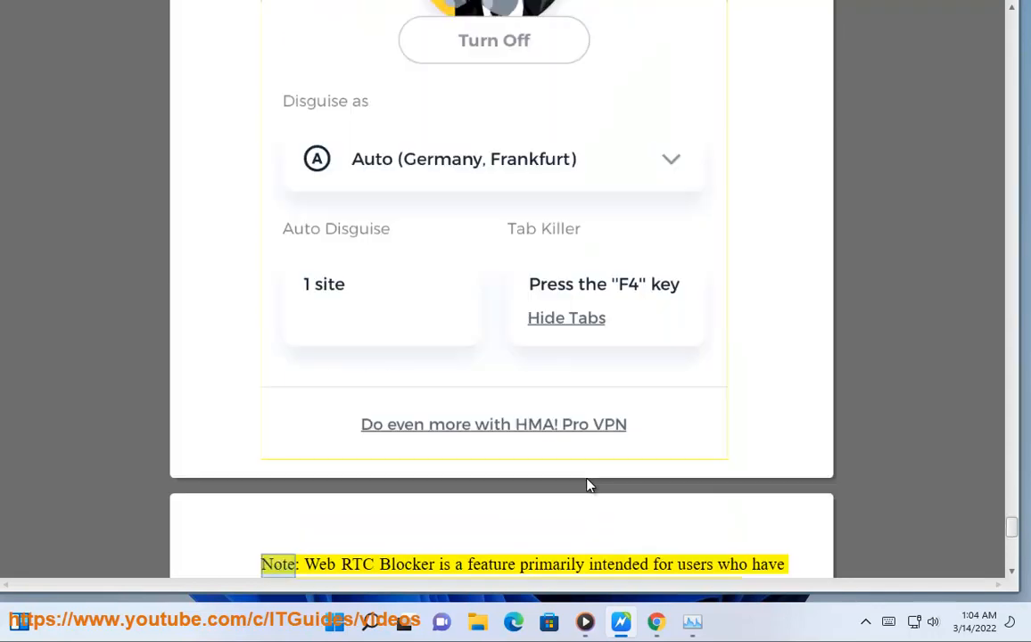
pyautogui.doubleClick(552, 564)
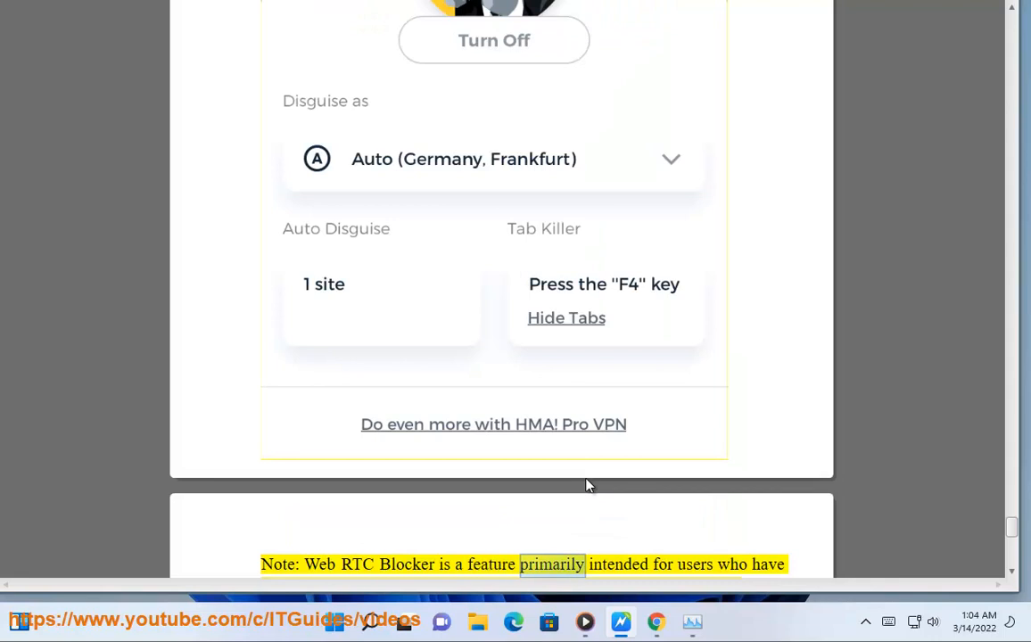
pyautogui.scroll(-3)
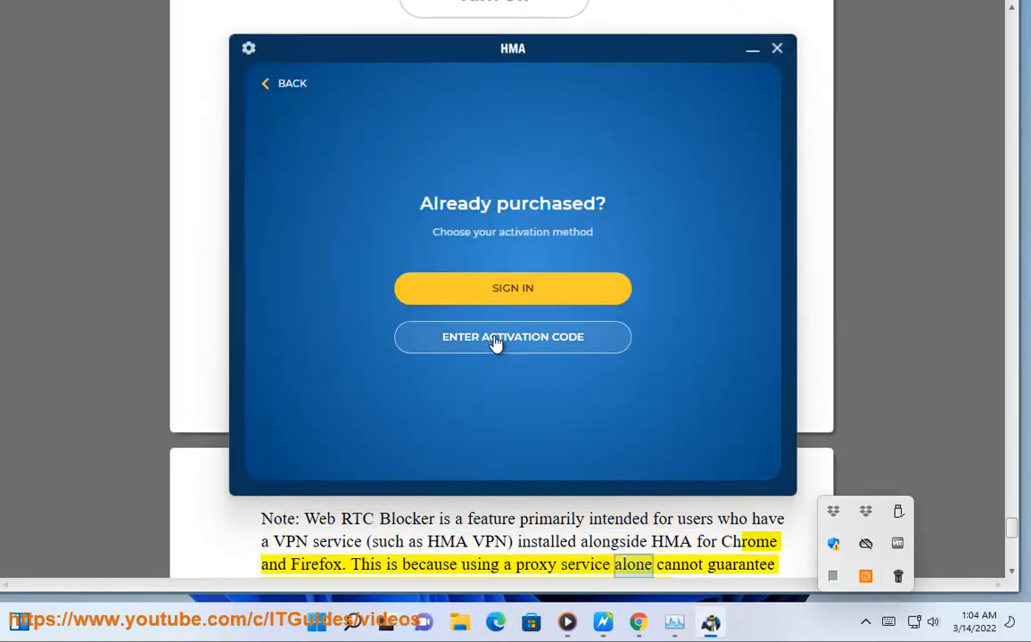
pyautogui.click(512, 287)
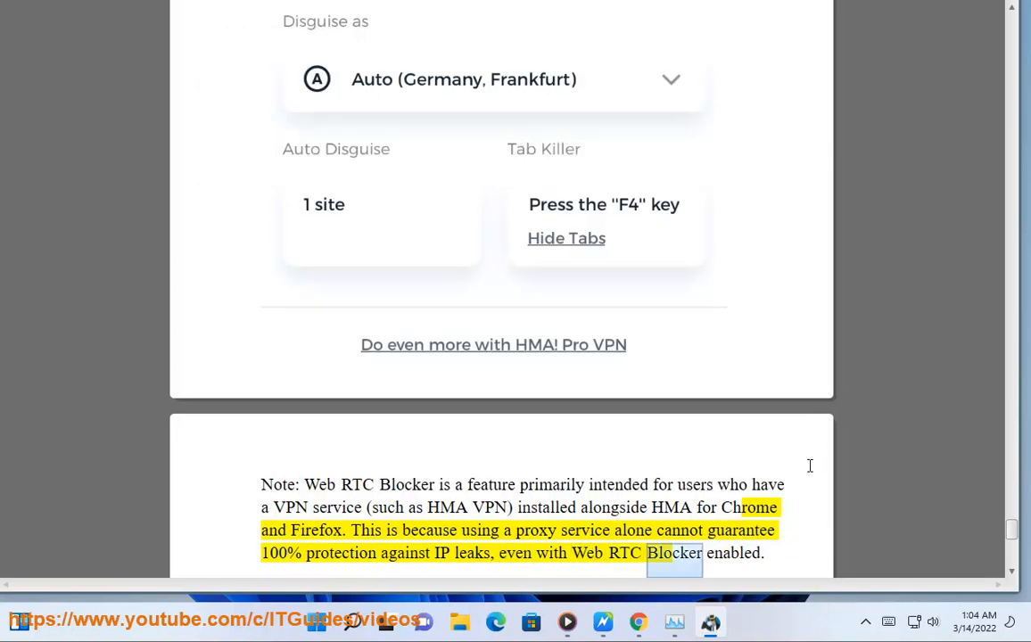
pyautogui.scroll(-3)
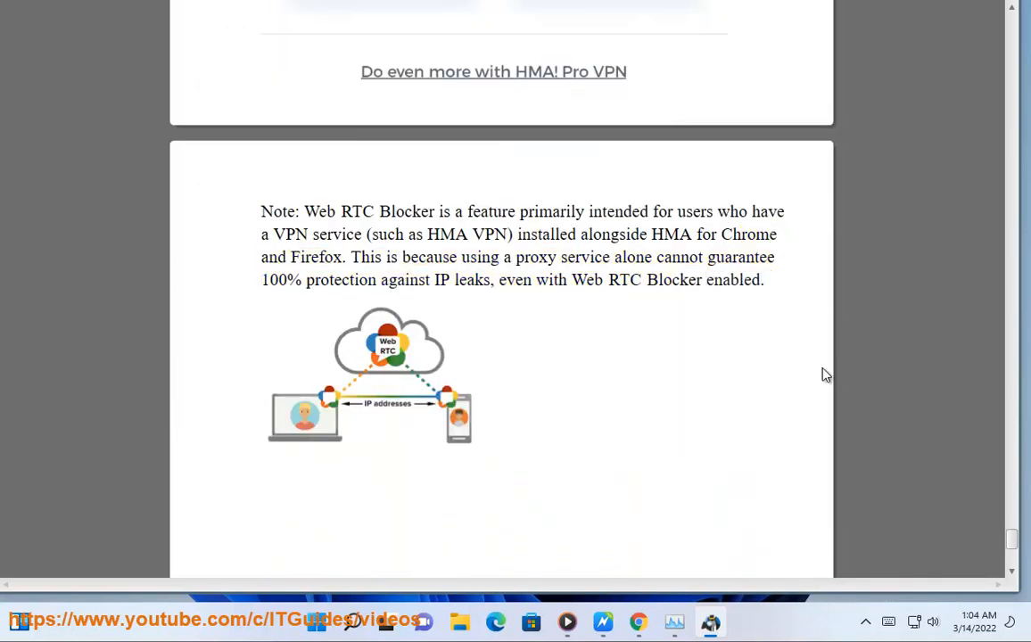